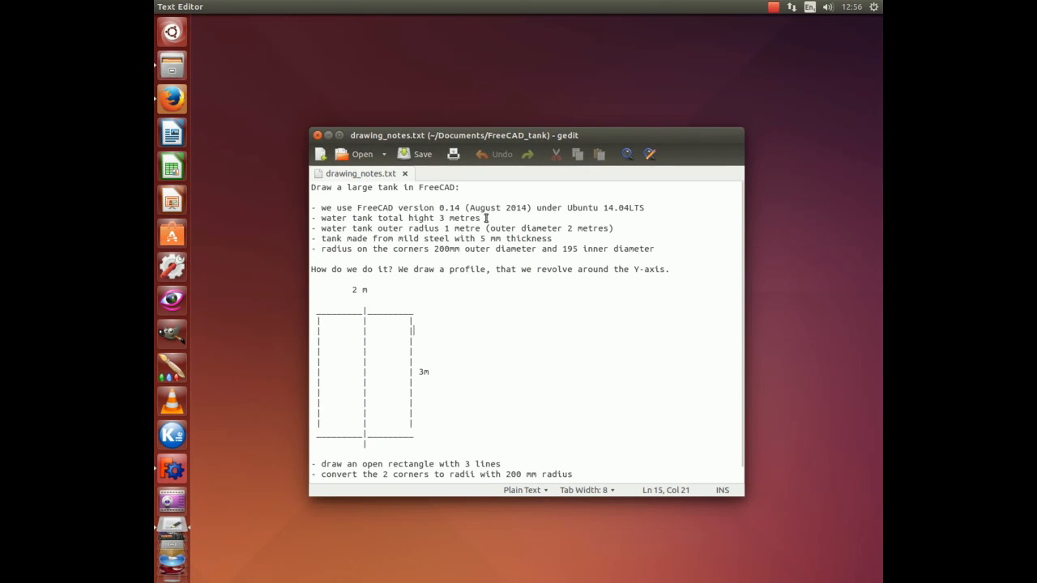
mouse_move(409, 230)
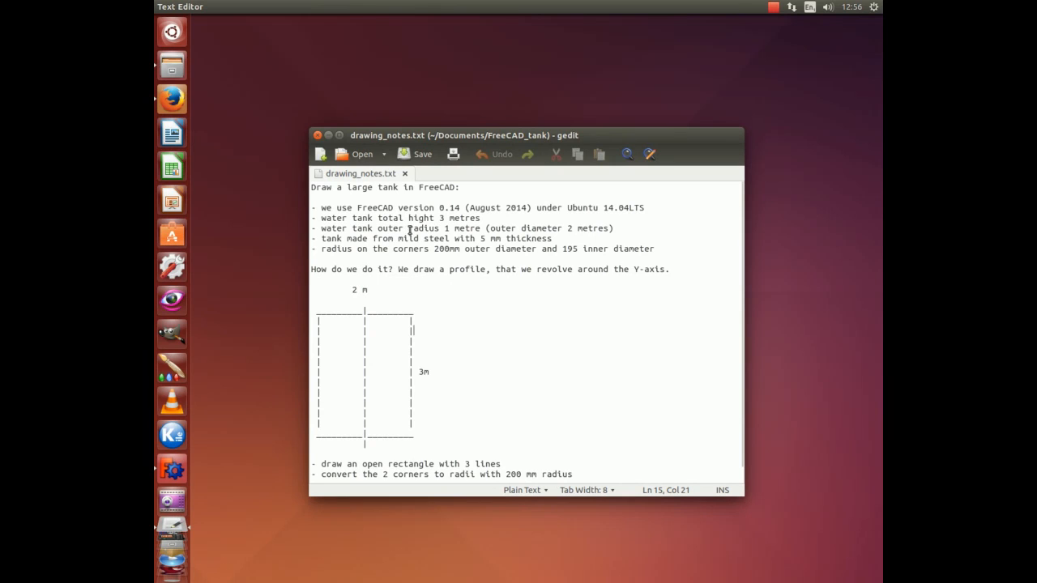
mouse_move(464, 228)
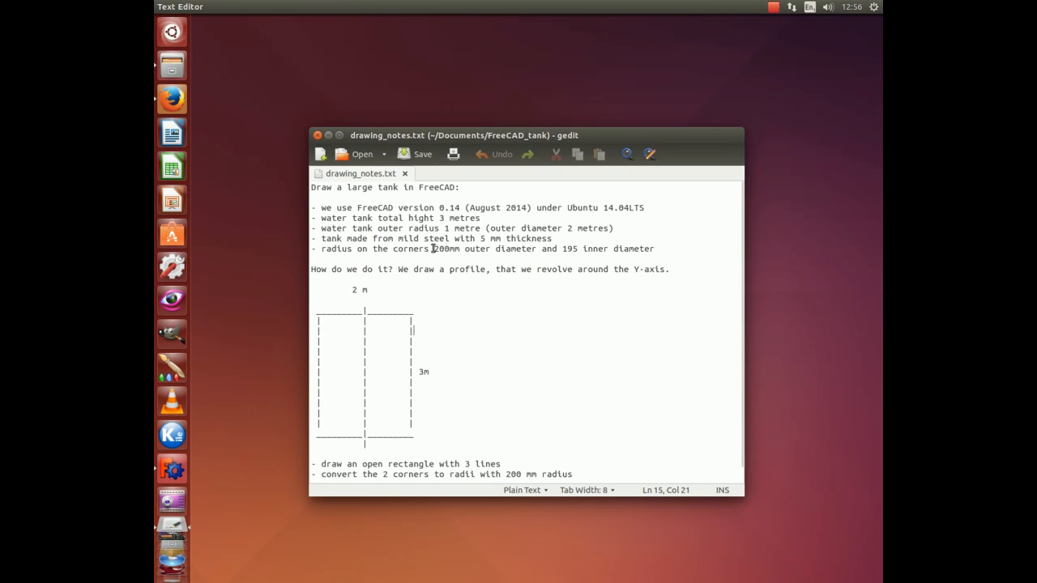
mouse_move(438, 391)
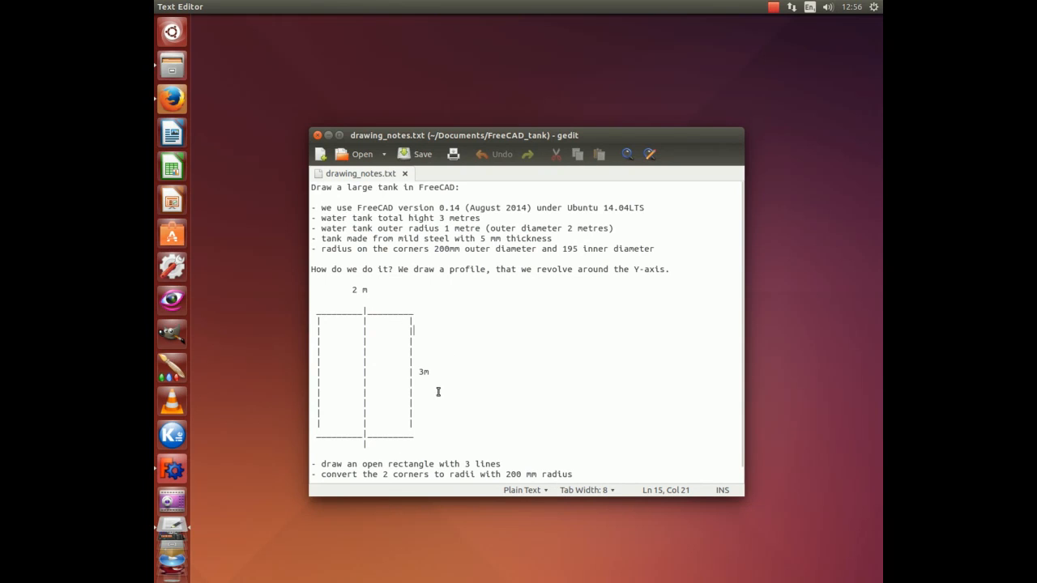
mouse_move(567, 244)
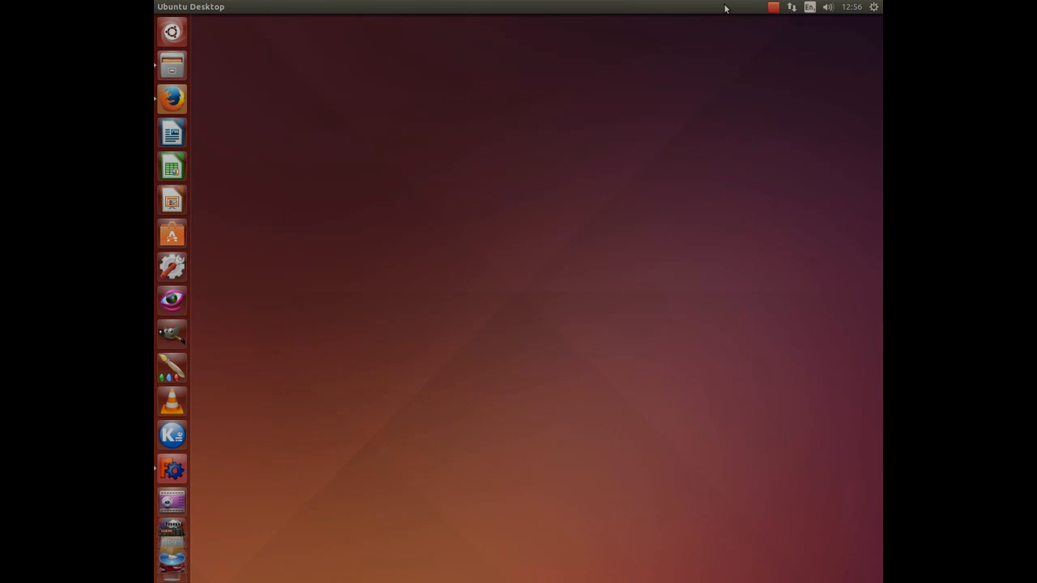
left_click(772, 7)
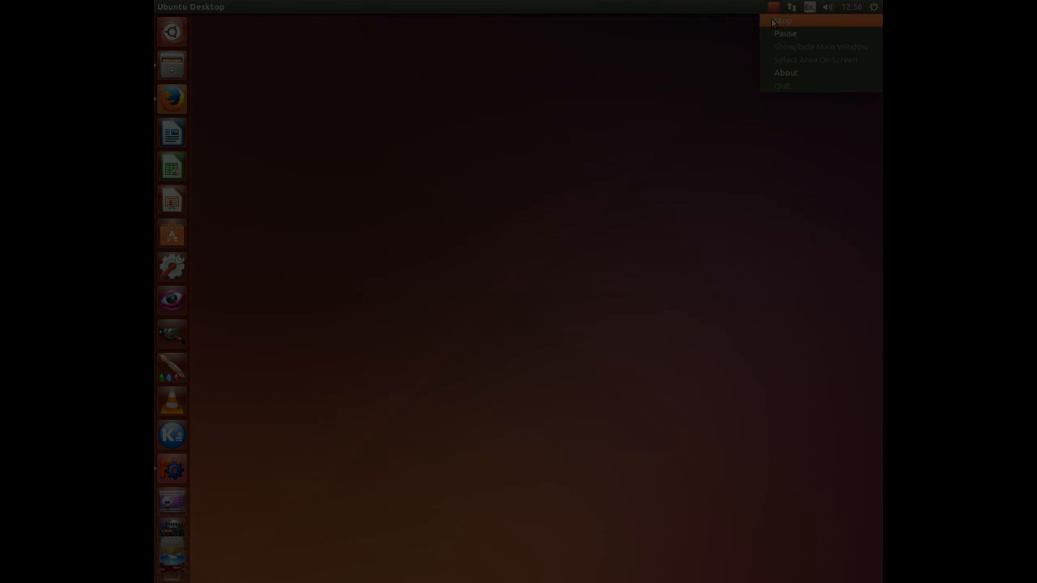
left_click(782, 20)
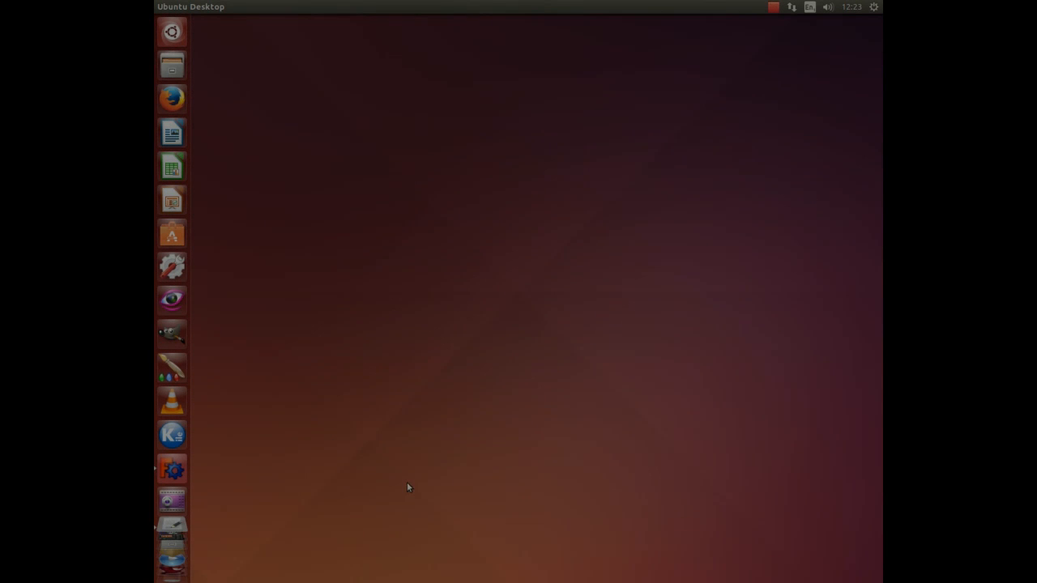
Launch FreeCAD and switch to the Part Design workbench
left_click(172, 469)
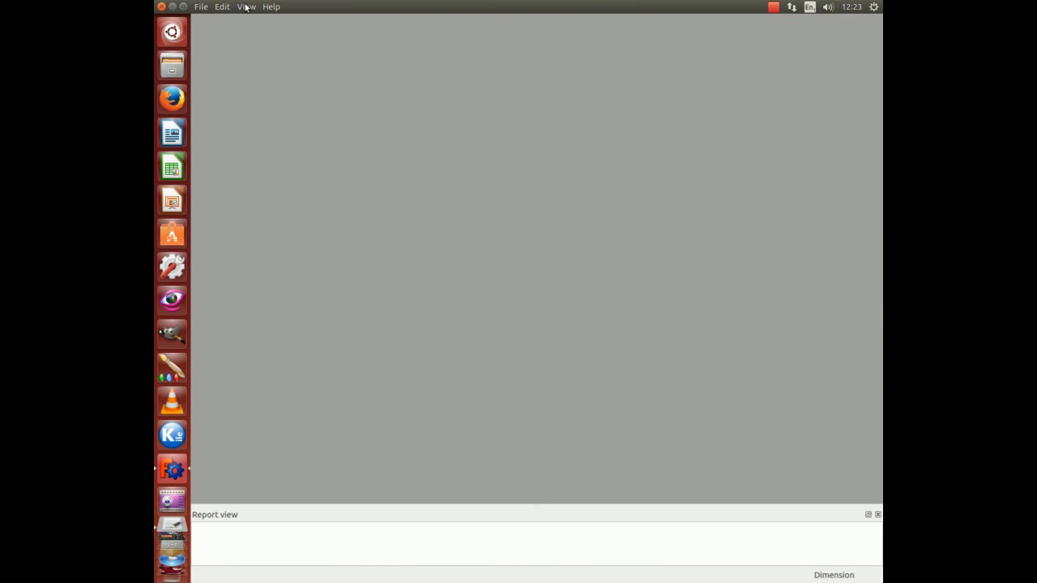
left_click(247, 7)
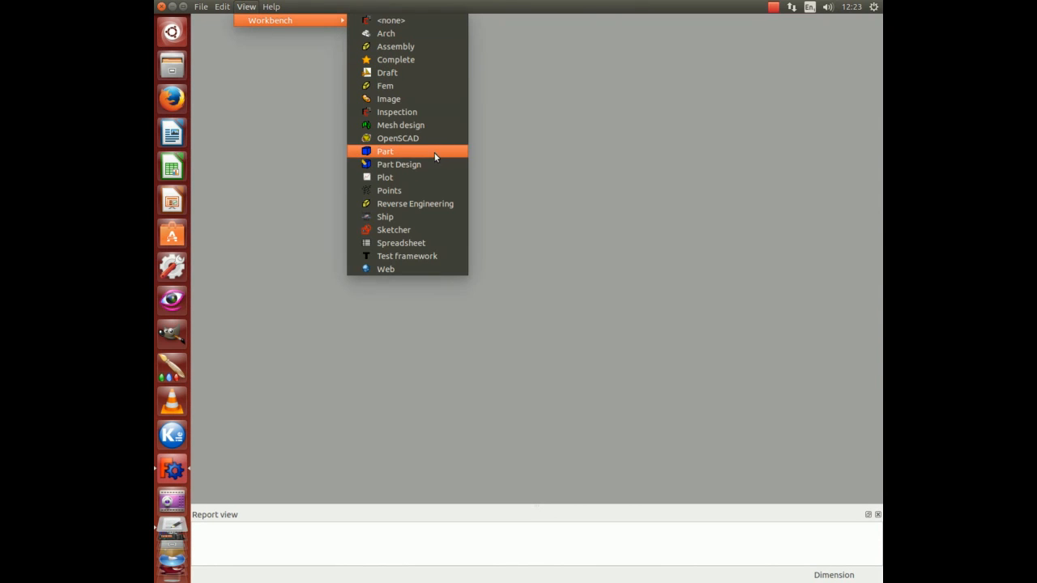
mouse_move(414, 164)
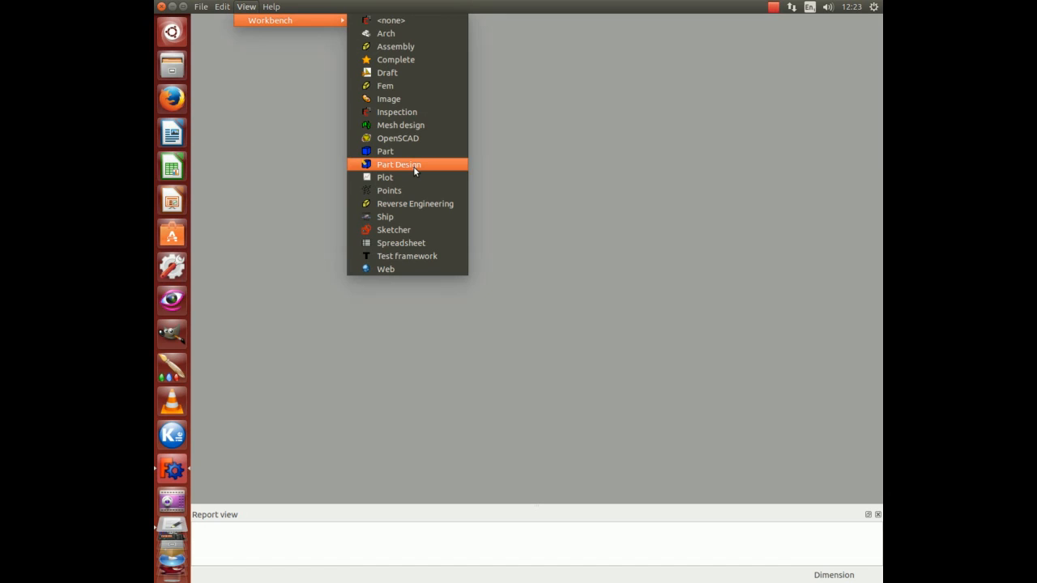
left_click(398, 165)
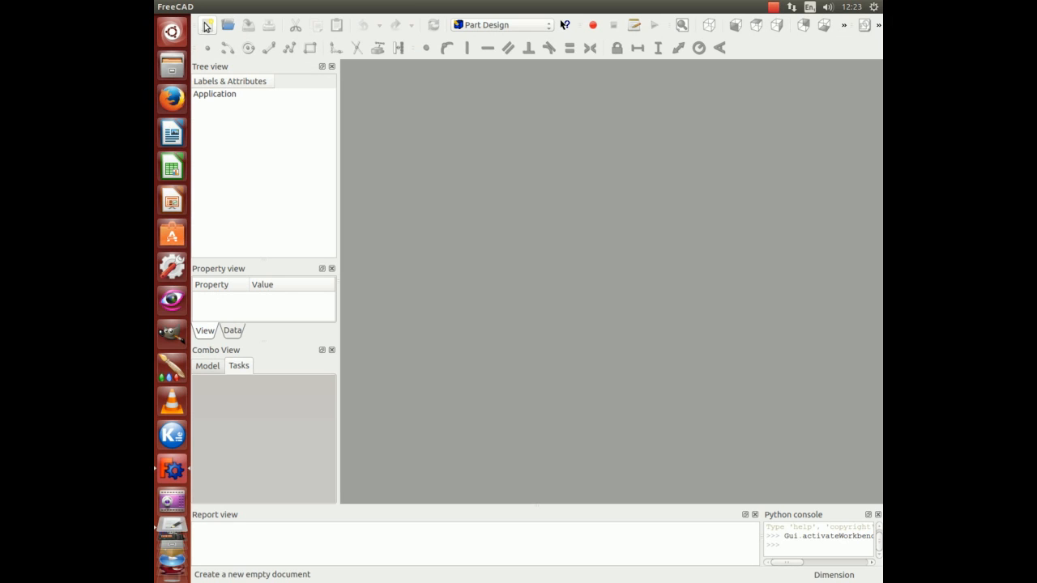
Create a new document and save it as 'tank'
left_click(208, 25)
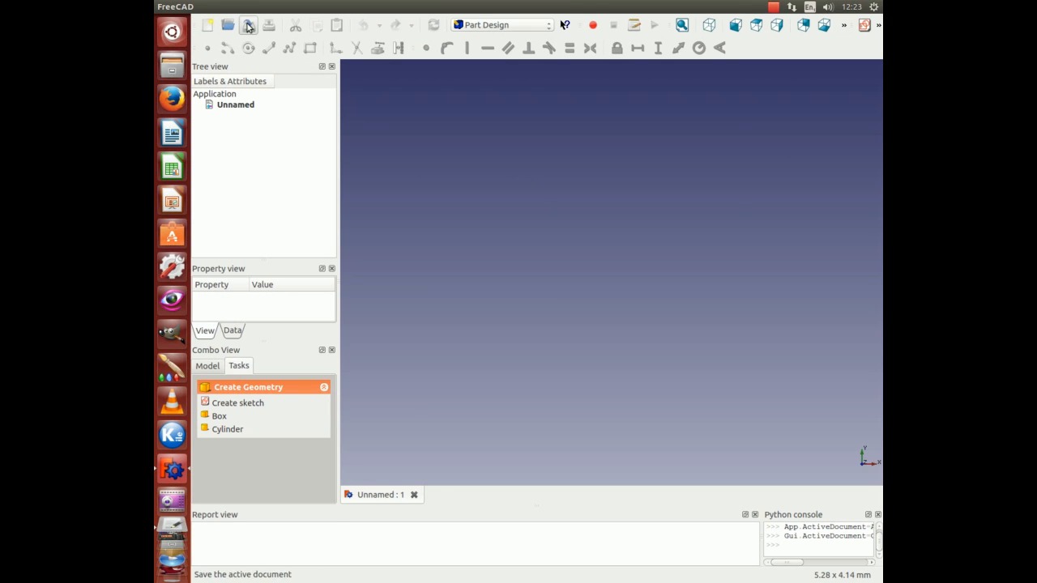
left_click(249, 26)
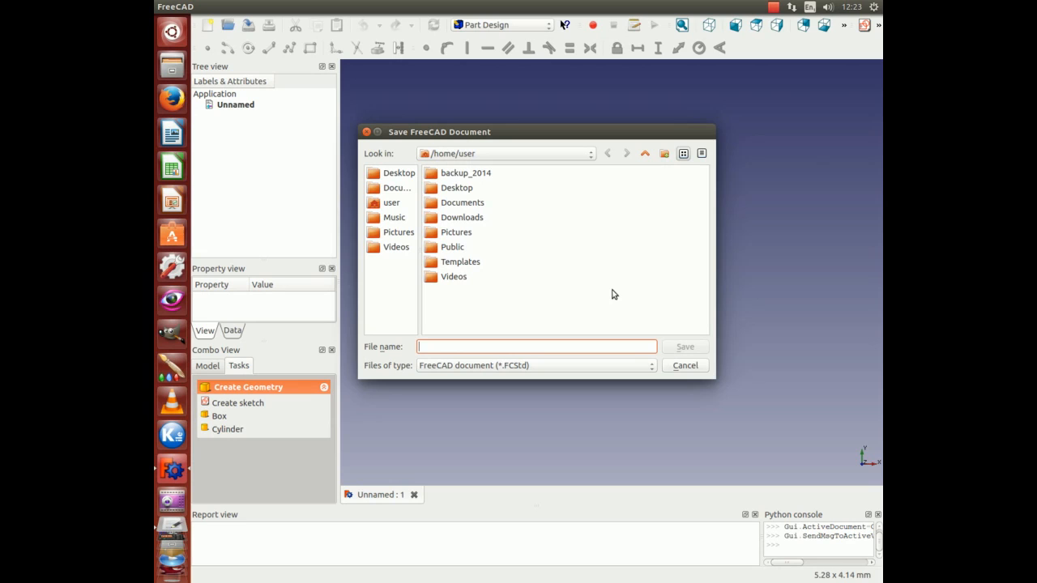
type("tank")
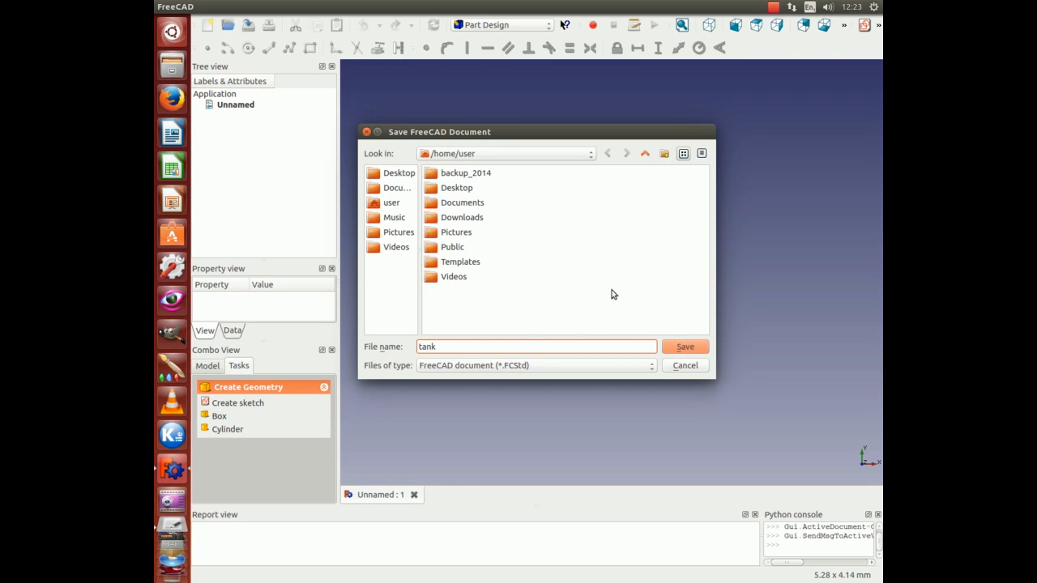
left_click(684, 346)
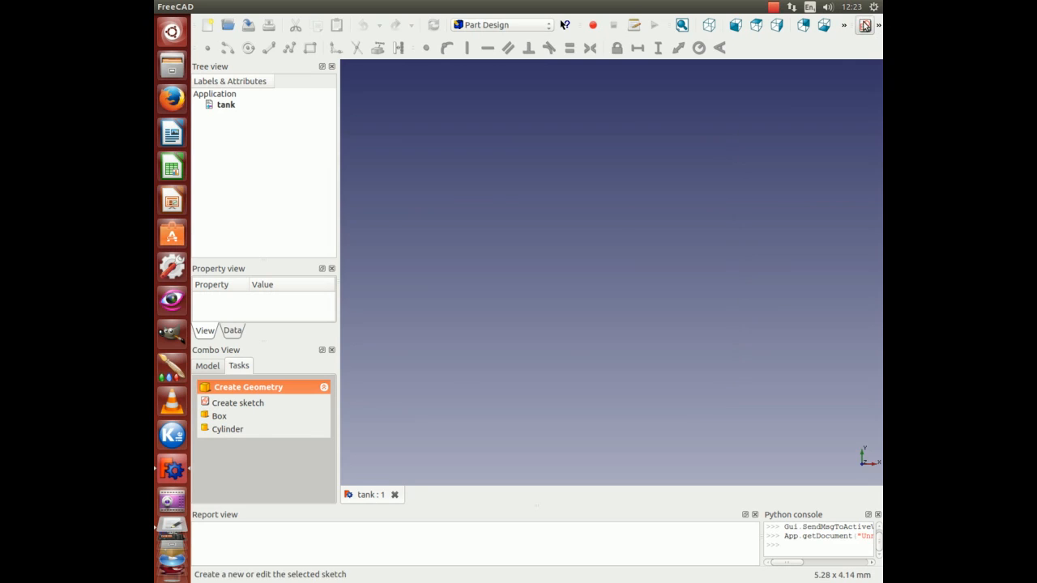
Sketch on the XY plane a three-sided open rectangle with its open side on the vertical axis
left_click(237, 402)
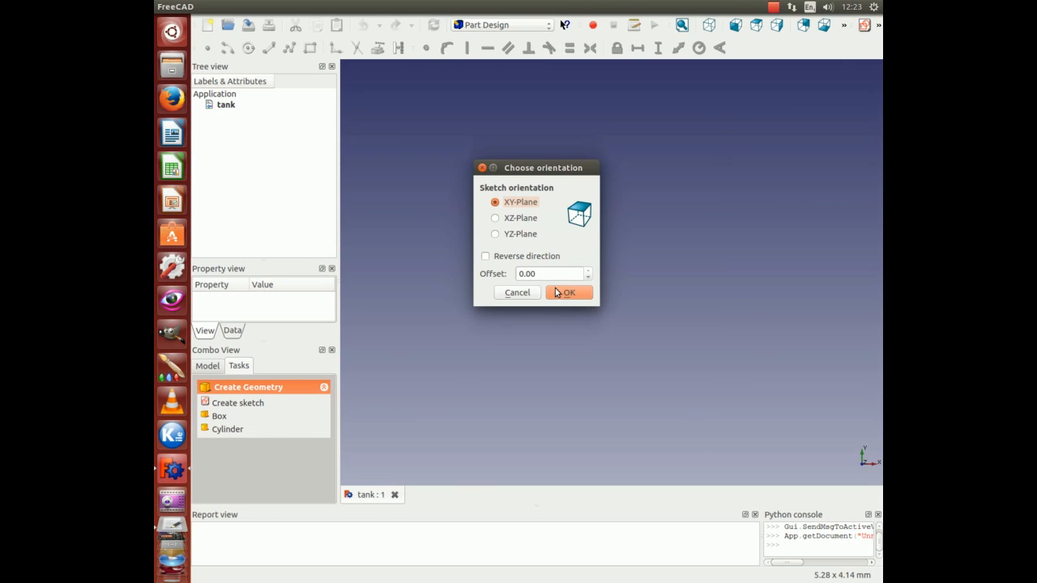
left_click(568, 293)
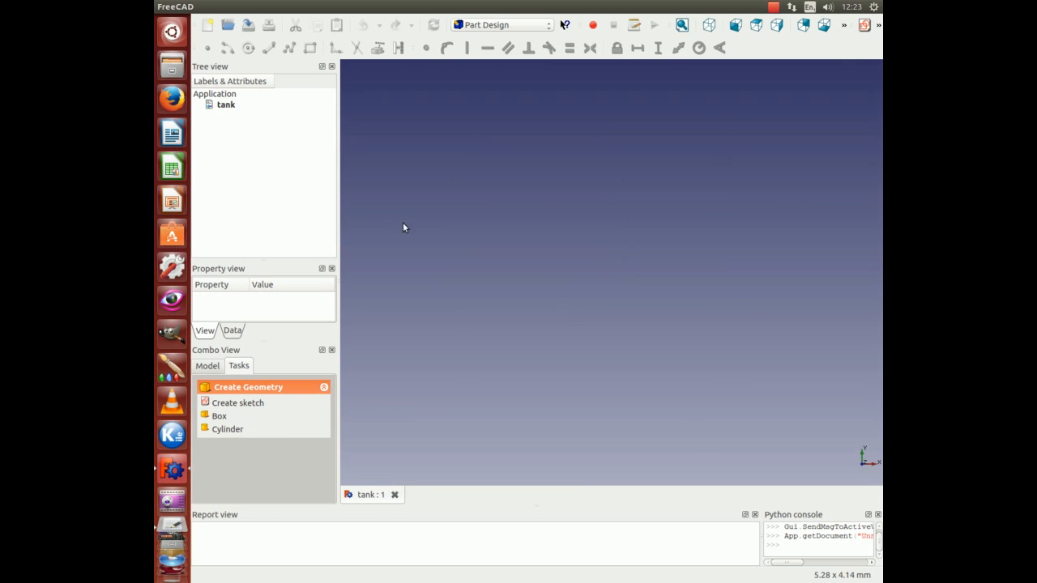
left_click(237, 403)
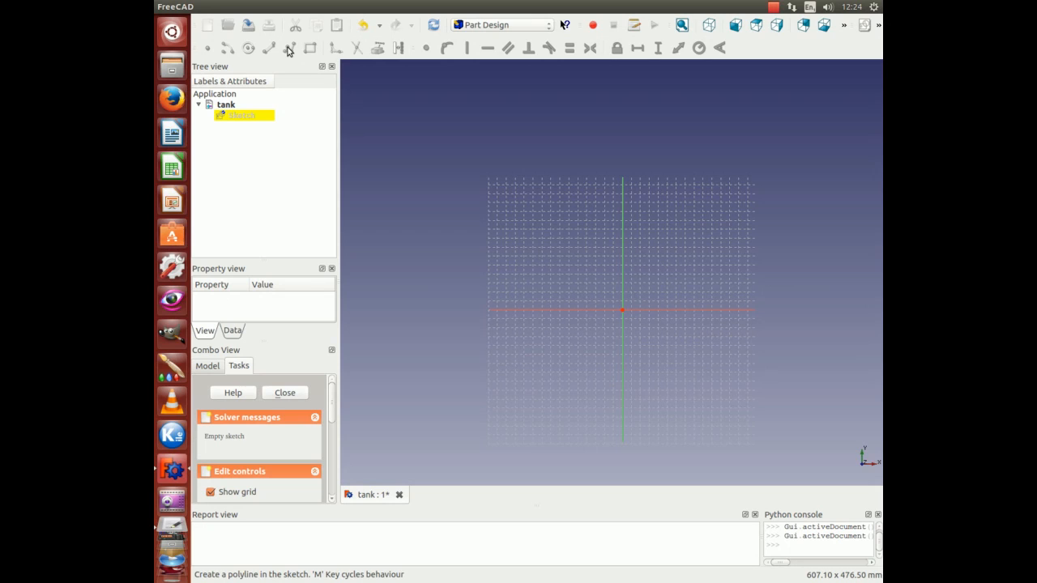
mouse_move(314, 79)
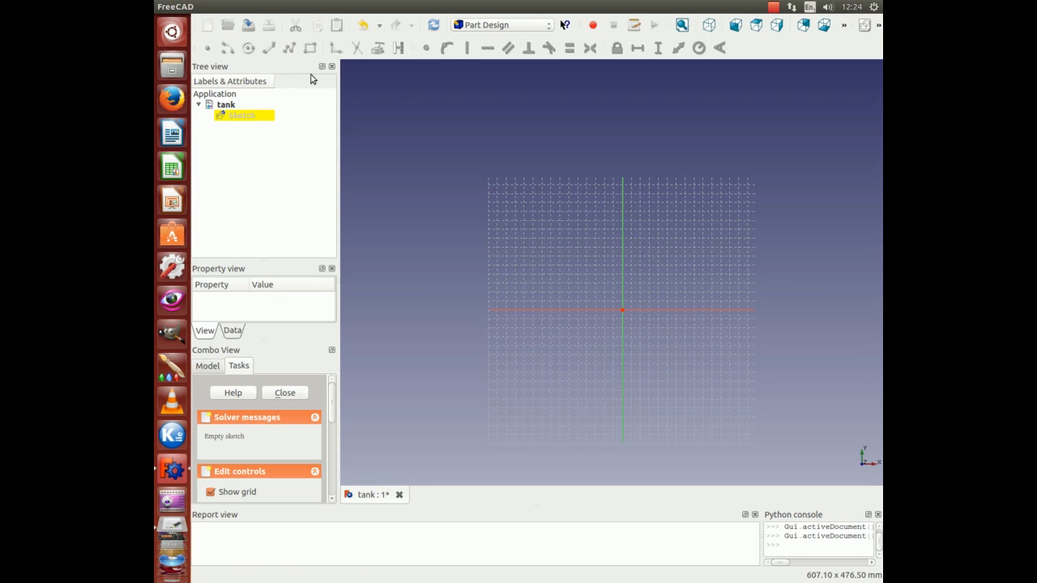
mouse_move(623, 312)
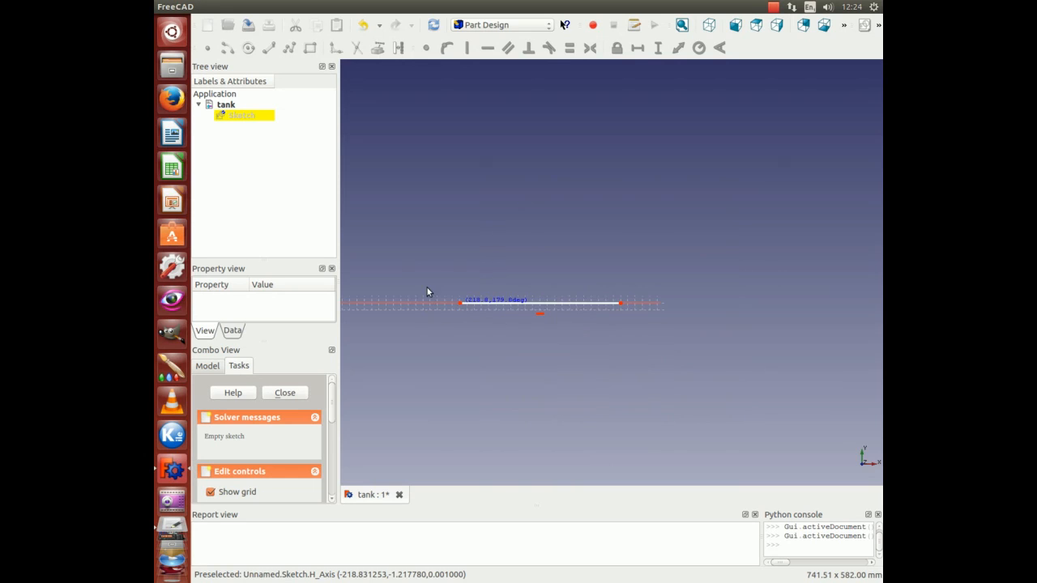
left_click_drag(460, 304, 460, 73)
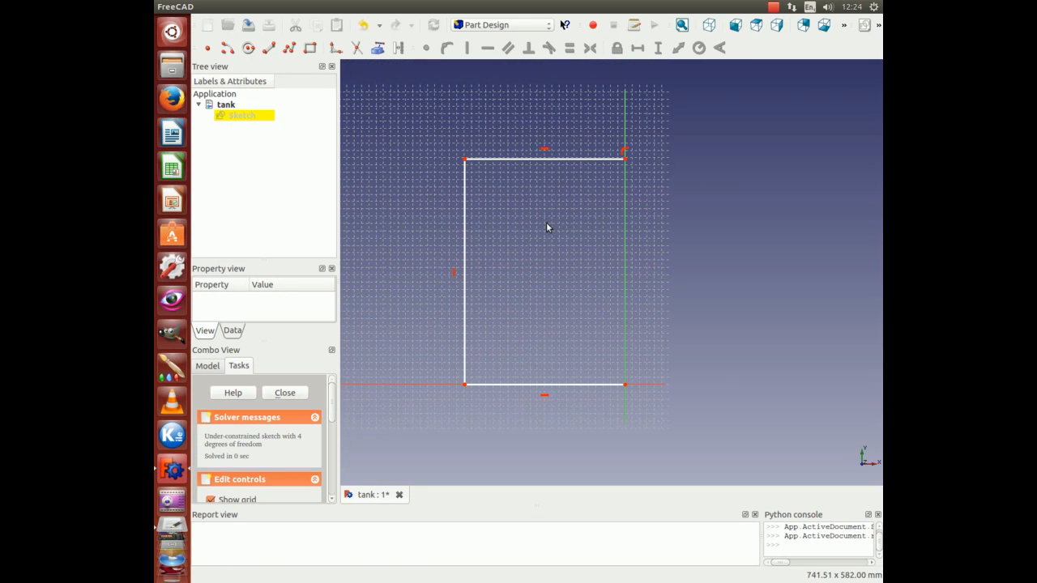
mouse_move(511, 184)
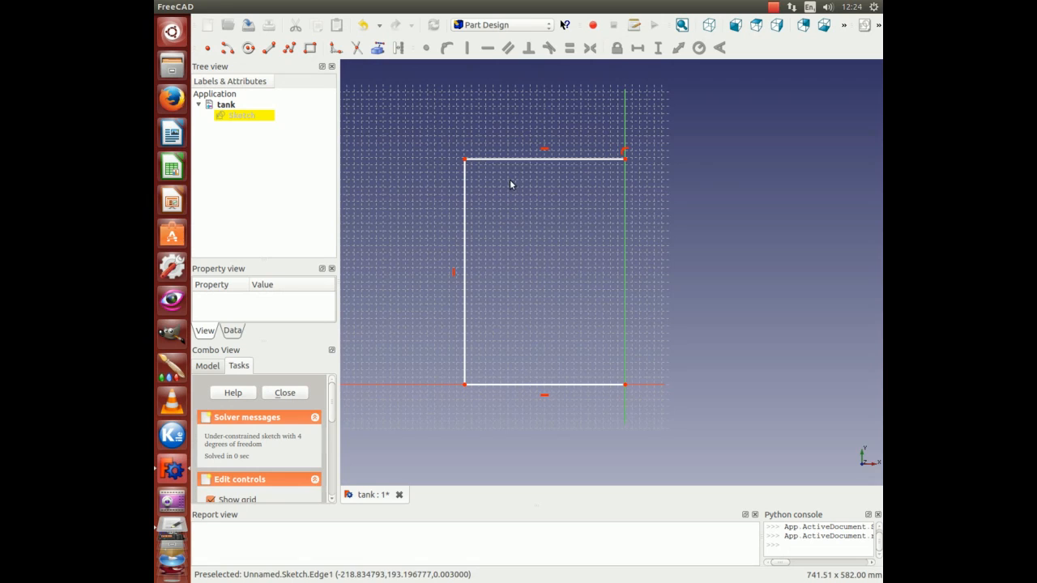
mouse_move(625, 389)
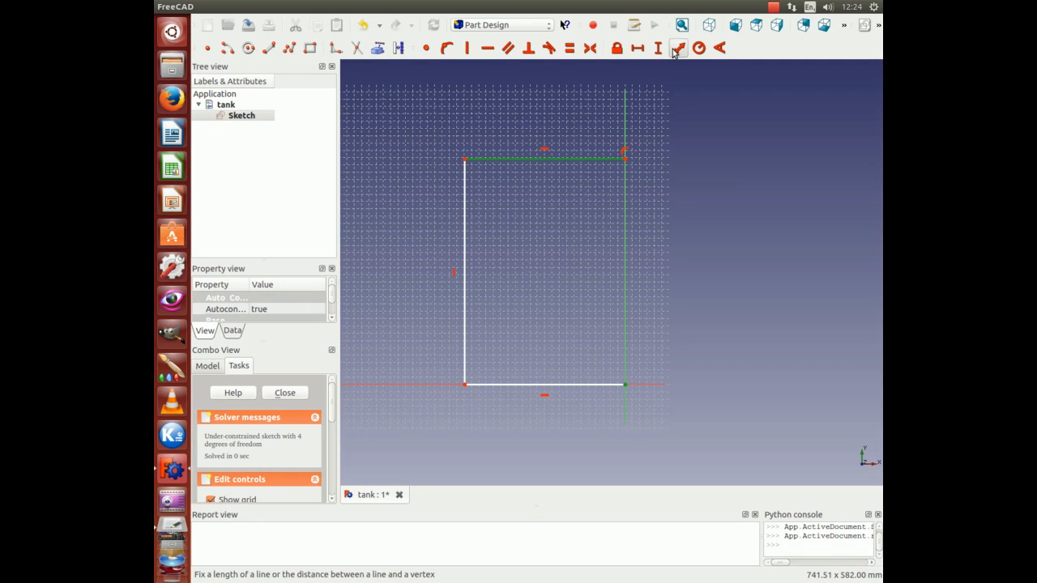
Constrain the outline's vertical side to 3 mm and its bottom side to 1 mm
left_click(678, 47)
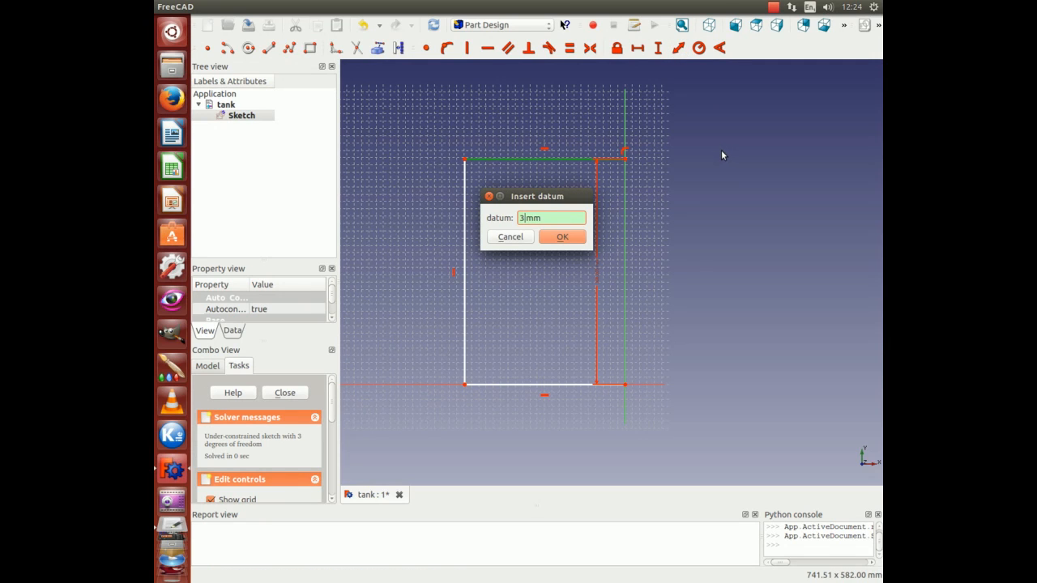
left_click(563, 236)
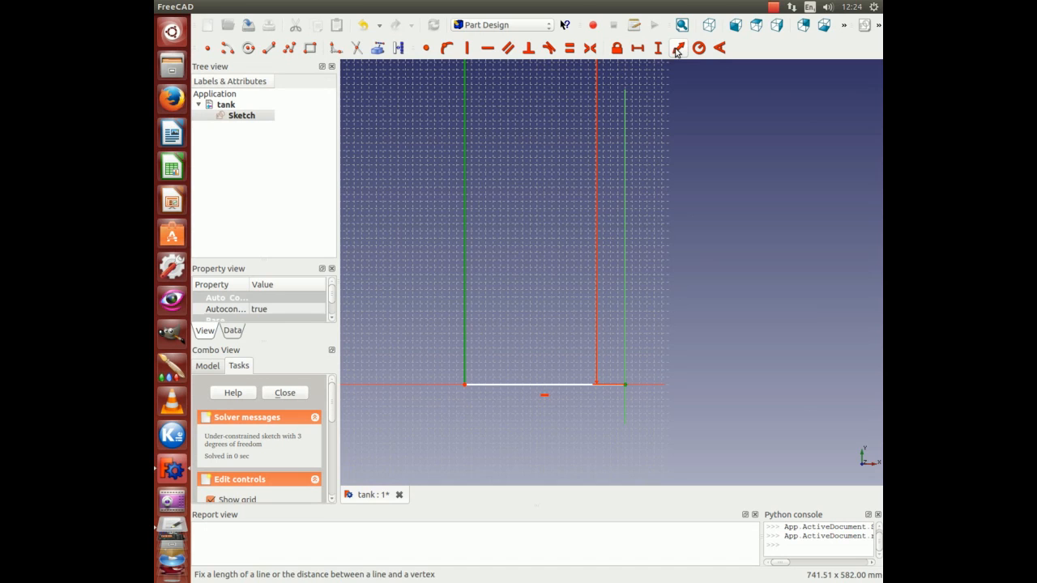
left_click(677, 48)
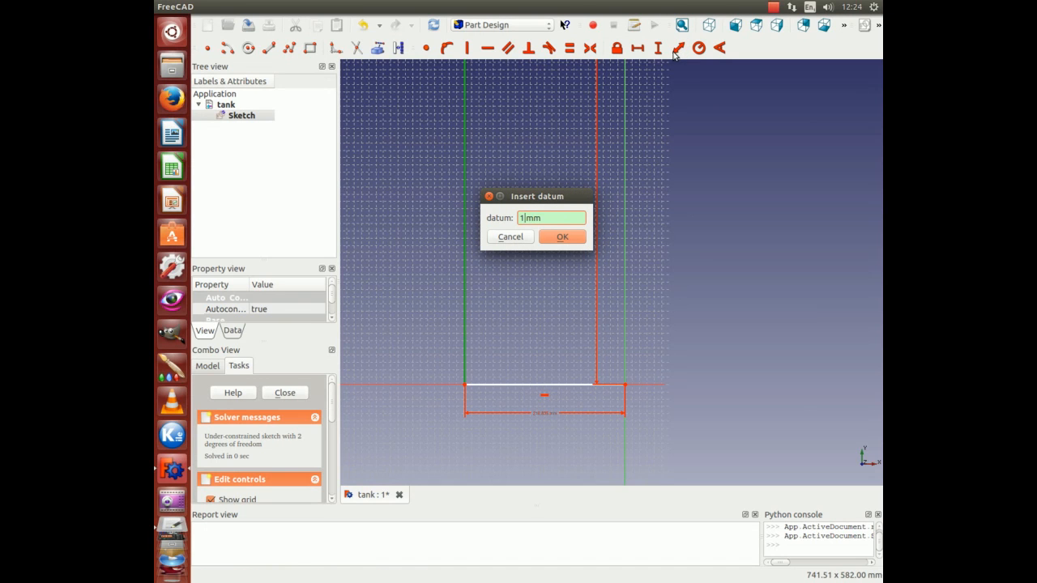
left_click(562, 237)
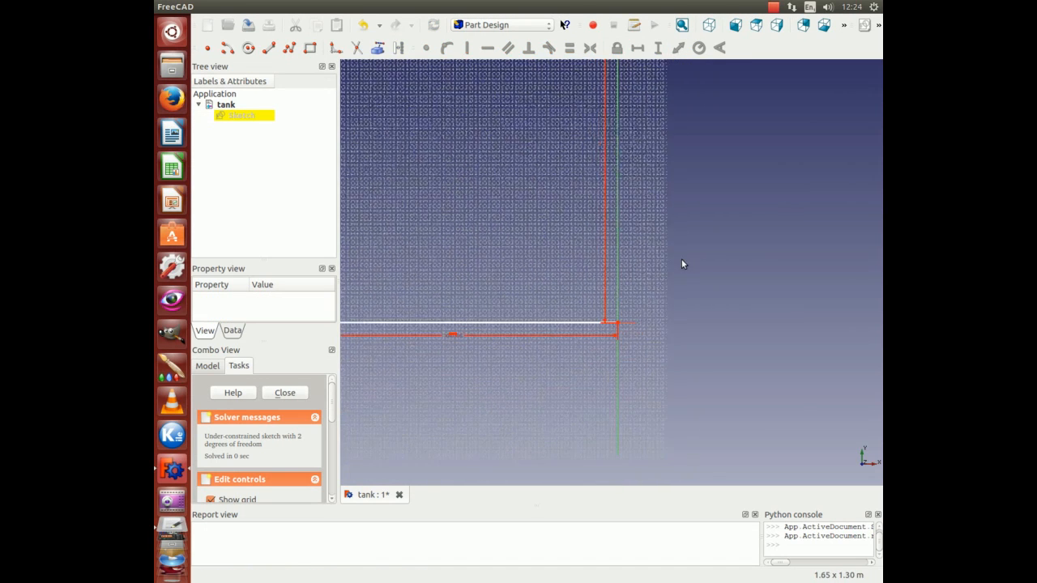
Zoom in on the sketch's upper rounded corner
scroll("down", 3)
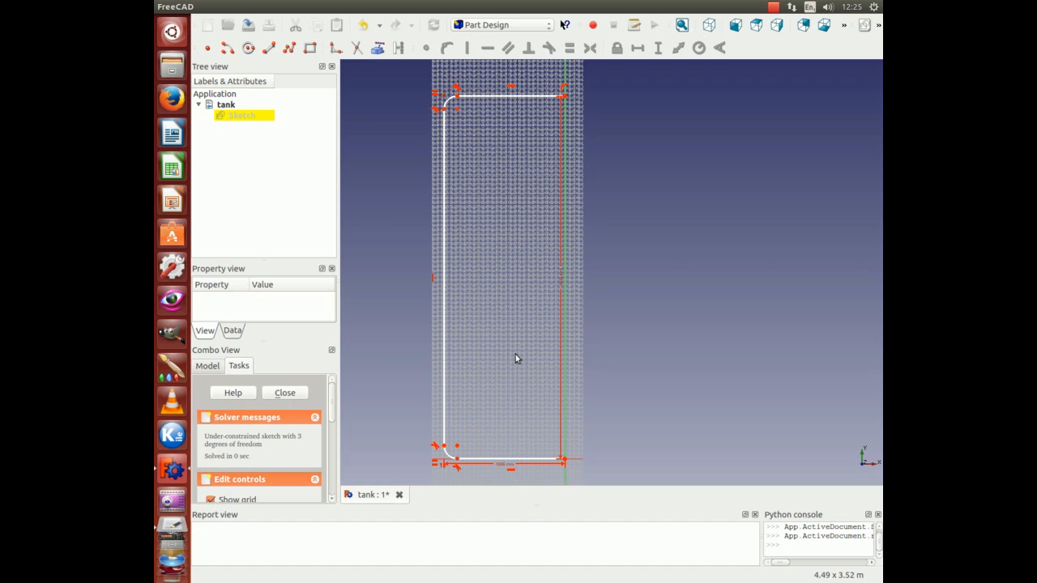
mouse_move(448, 103)
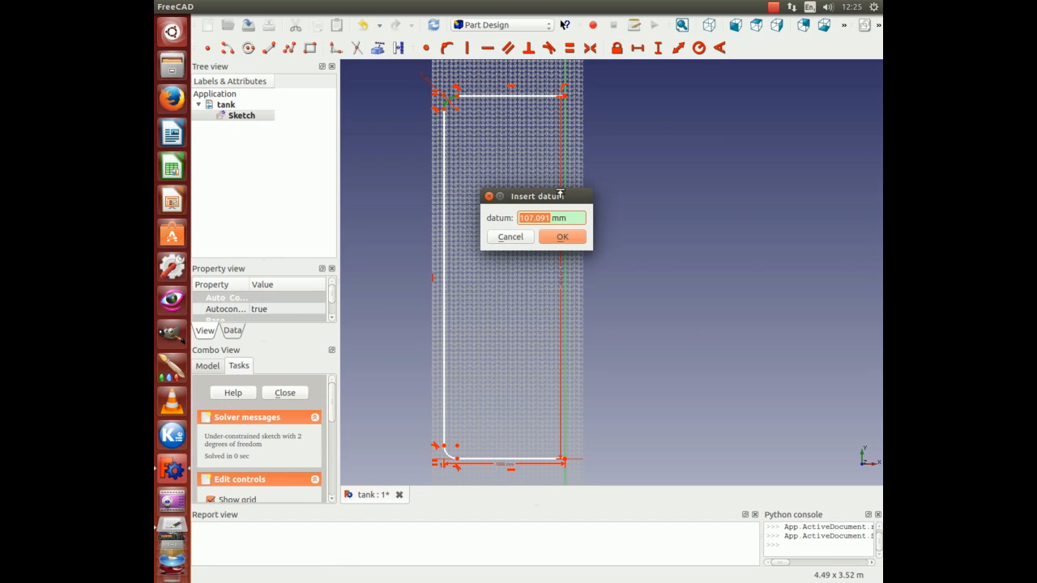
Confirm the upper corner radius and pick the bottom line's endpoint
left_click(562, 236)
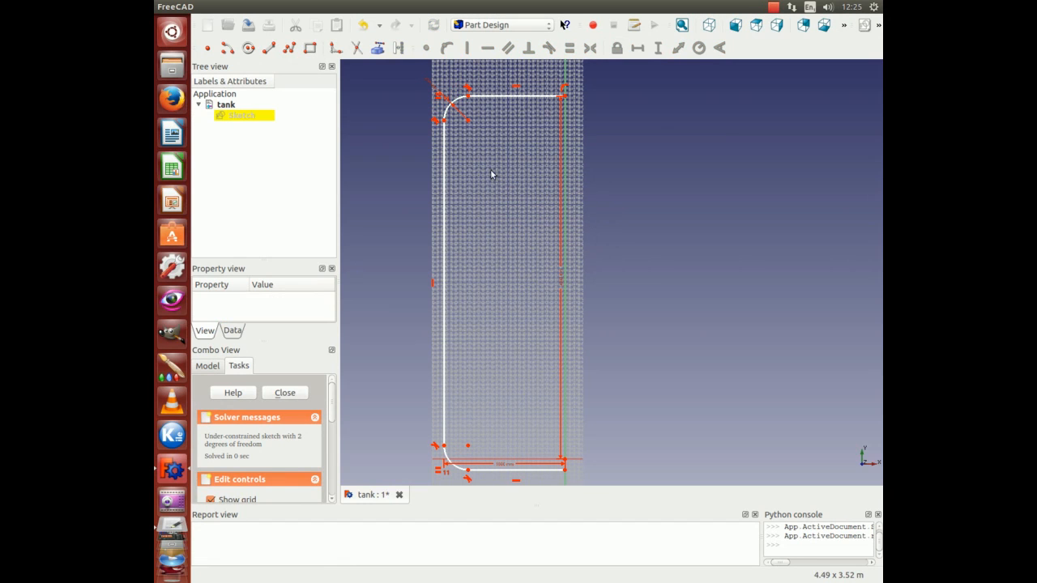
mouse_move(510, 437)
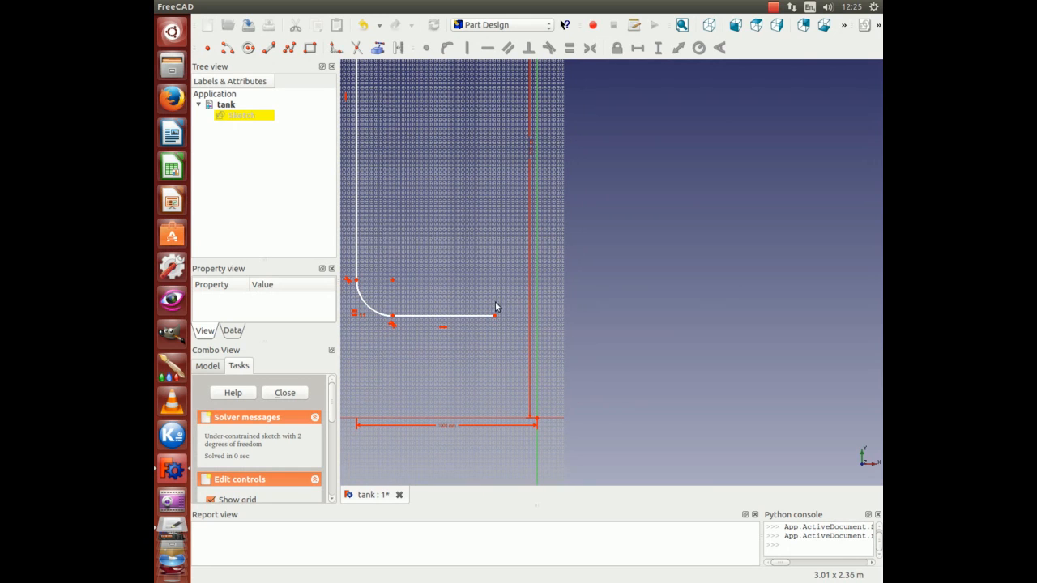
left_click(425, 48)
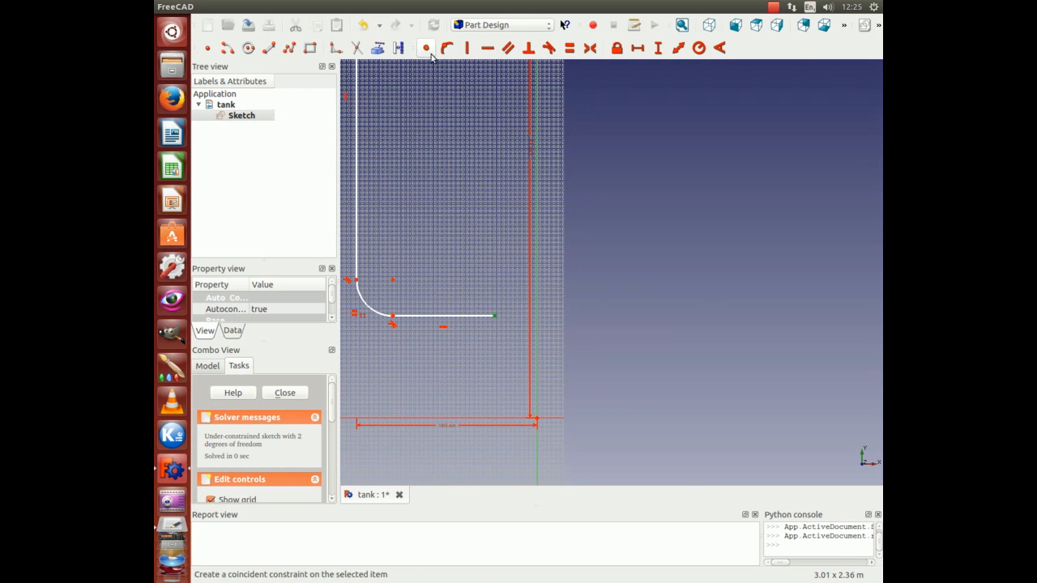
mouse_move(638, 394)
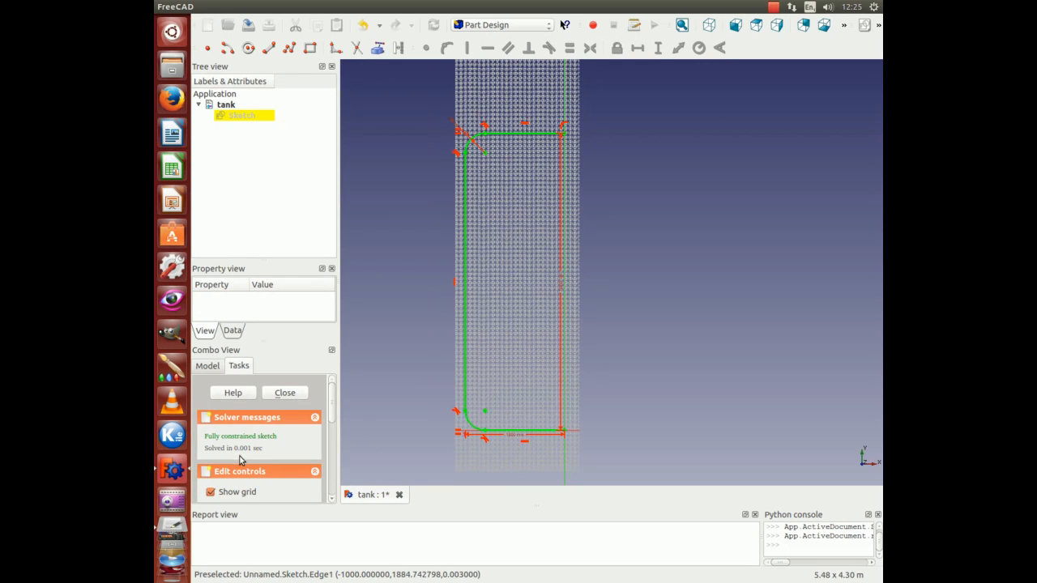
mouse_move(531, 305)
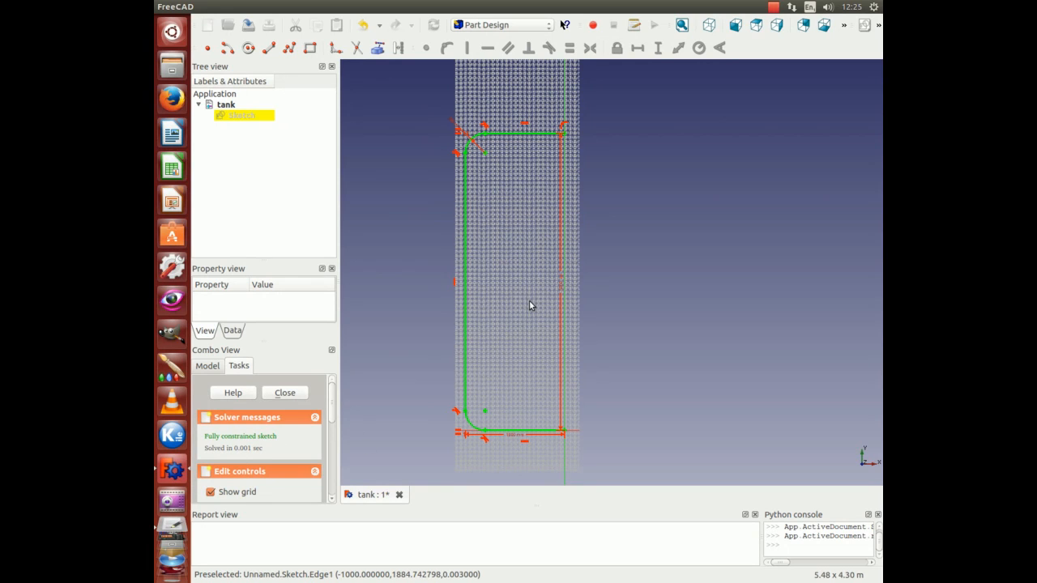
mouse_move(518, 259)
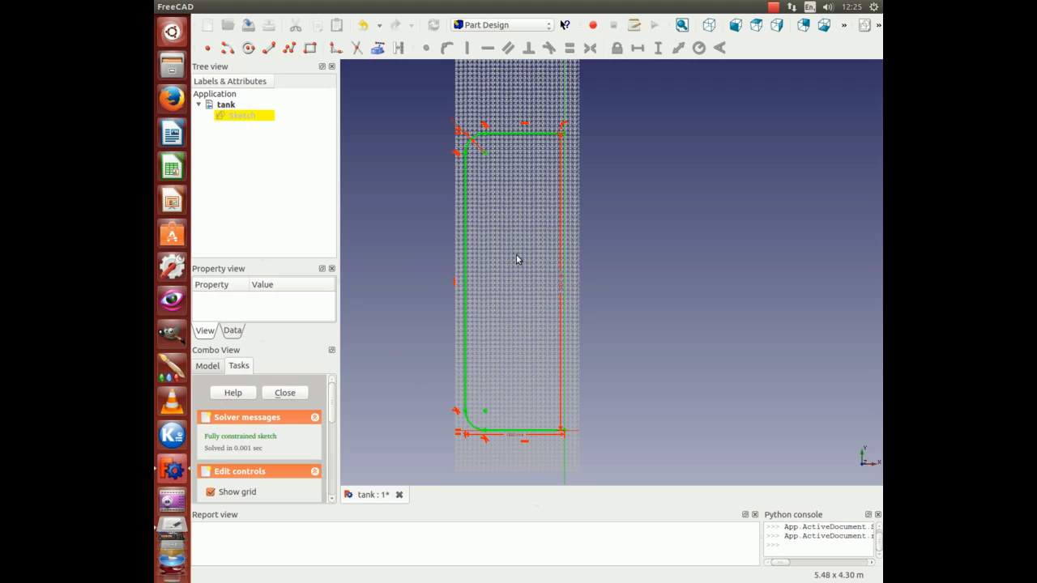
mouse_move(472, 141)
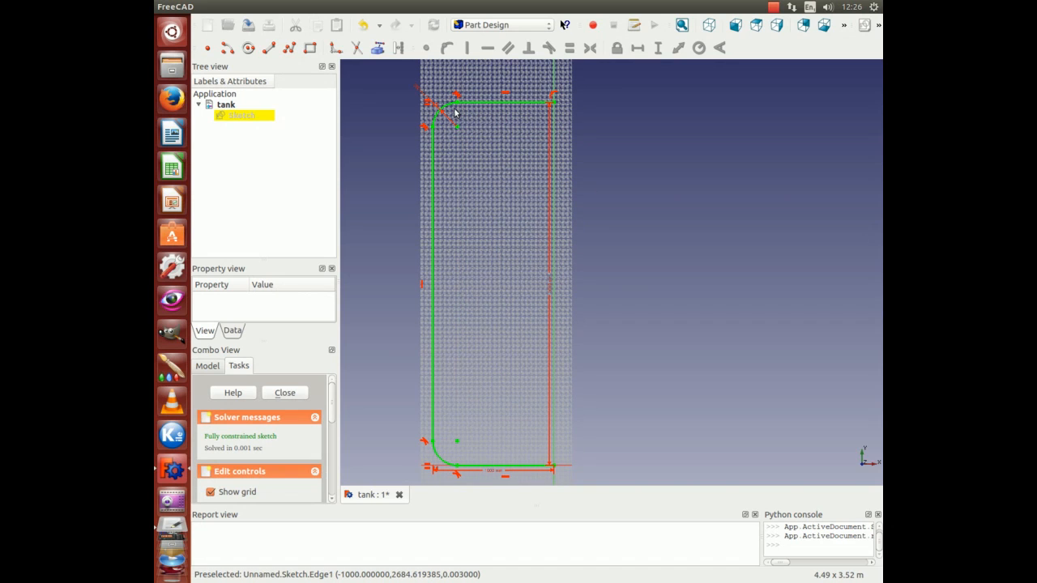
mouse_move(538, 123)
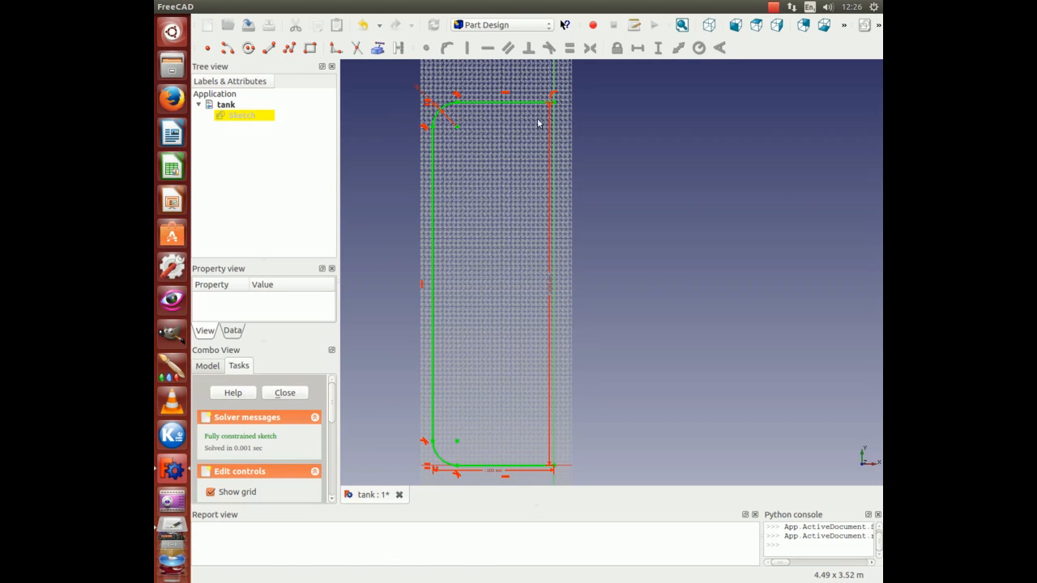
mouse_move(309, 47)
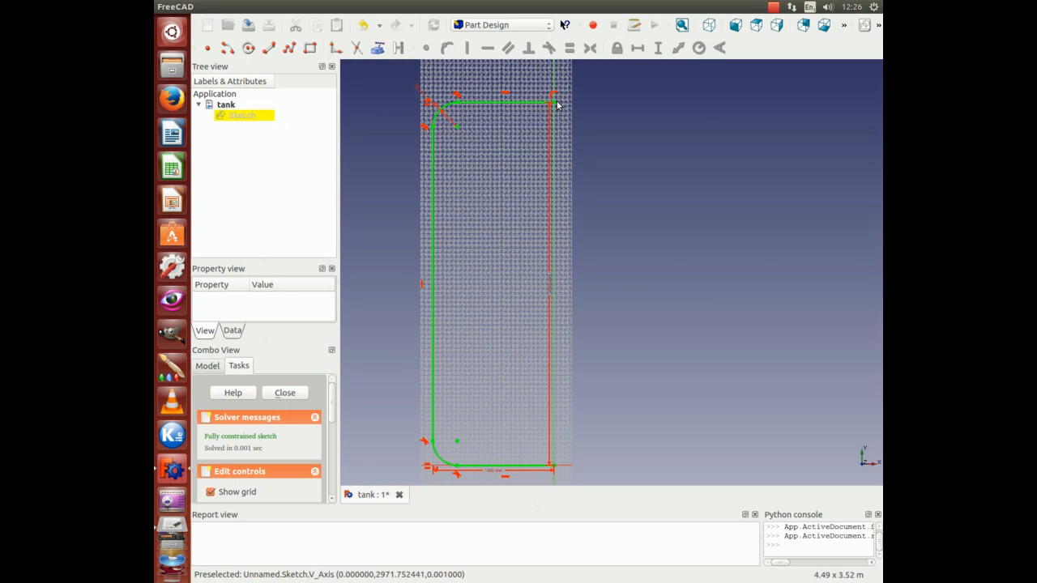
mouse_move(435, 130)
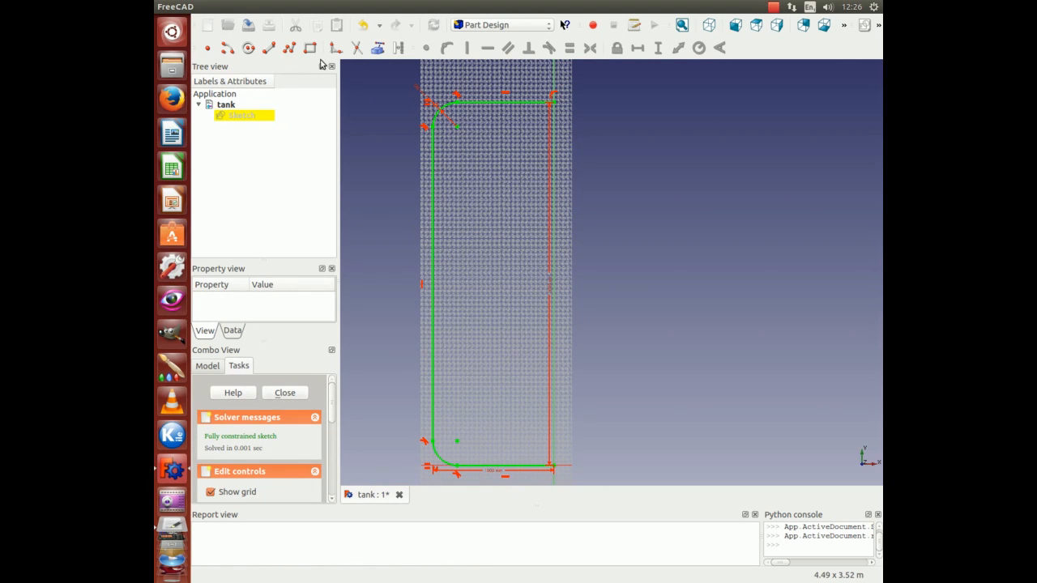
mouse_move(289, 48)
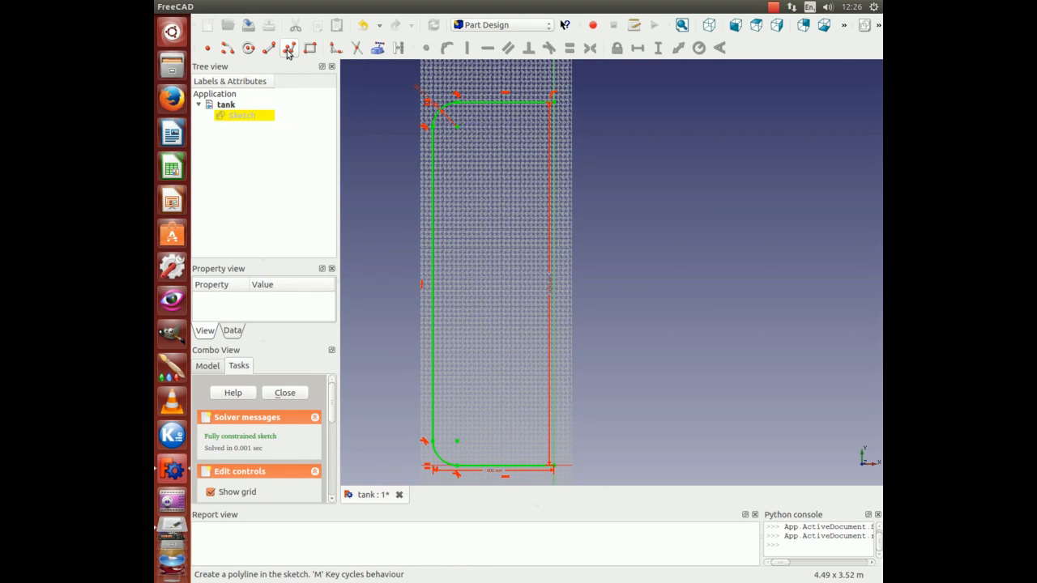
mouse_move(555, 470)
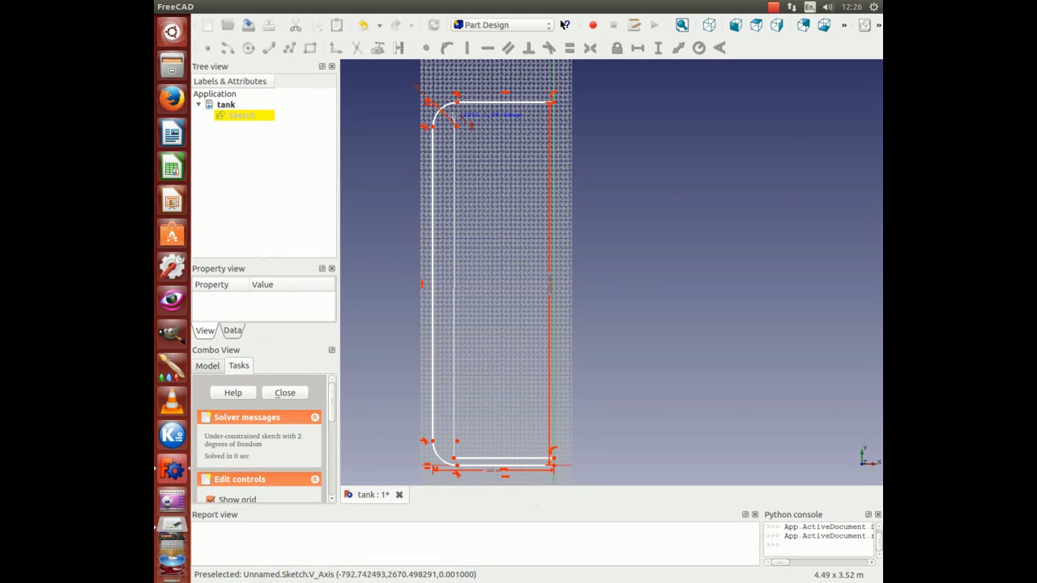
mouse_move(455, 116)
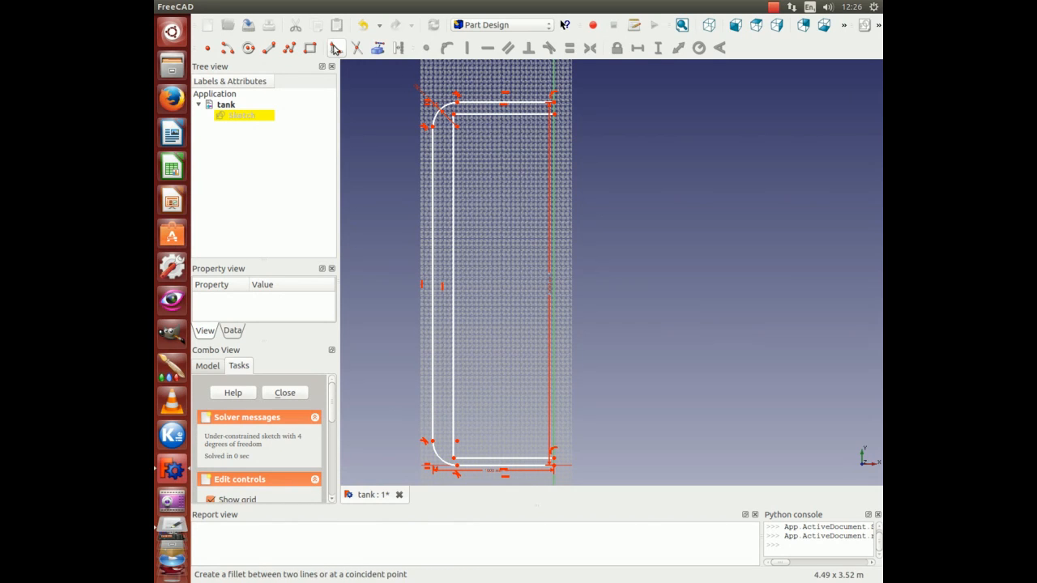
mouse_move(327, 76)
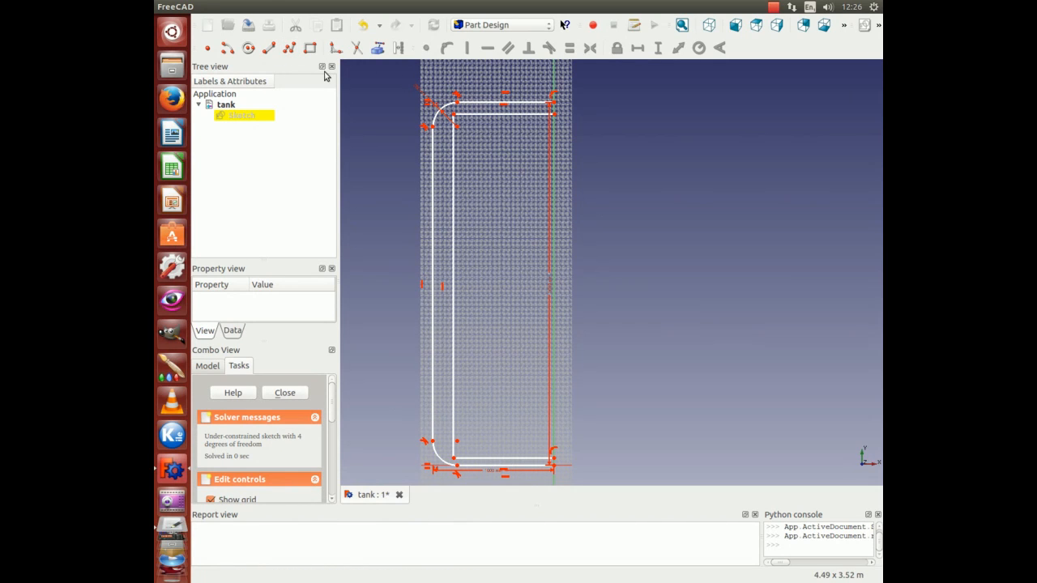
mouse_move(502, 131)
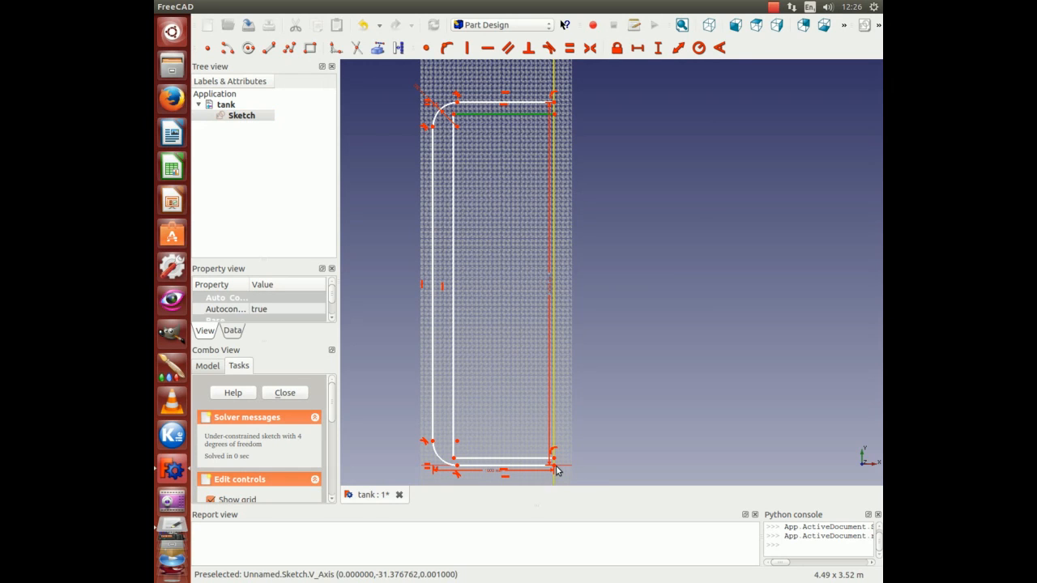
mouse_move(607, 138)
type("2995")
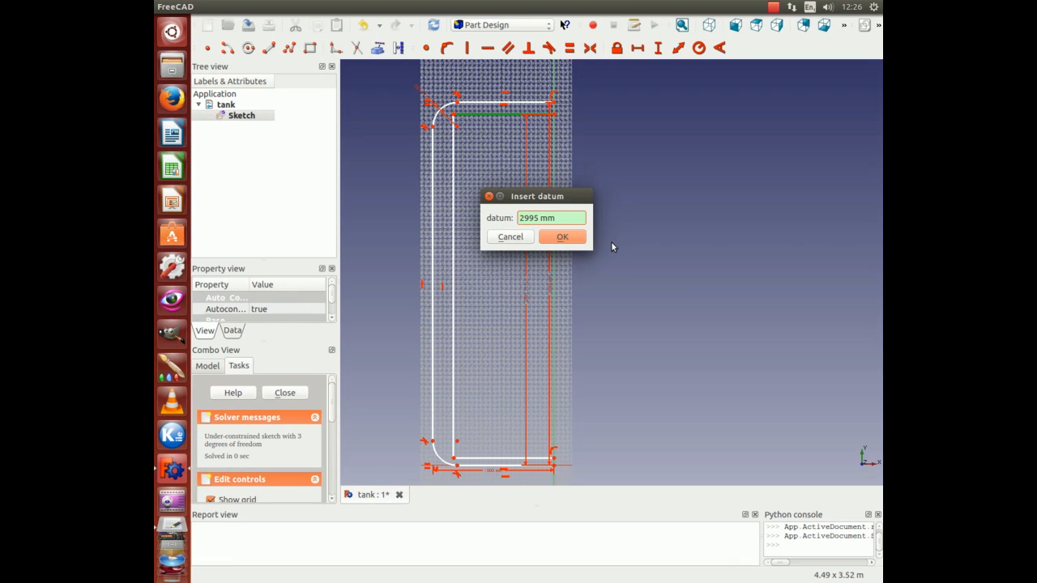
Confirm the 2995 mm length for the inner wall's tall side
left_click(562, 236)
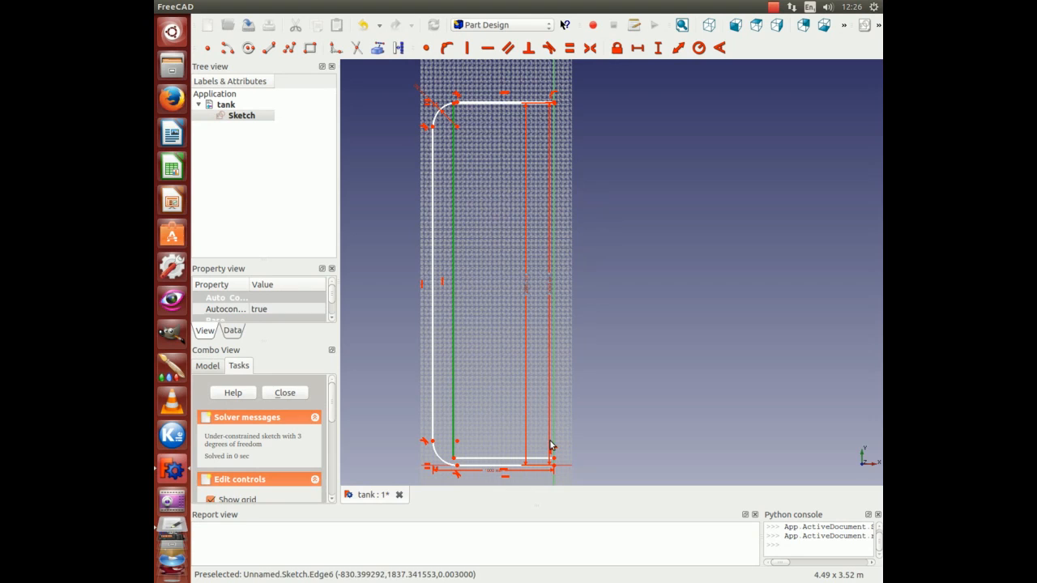
mouse_move(555, 470)
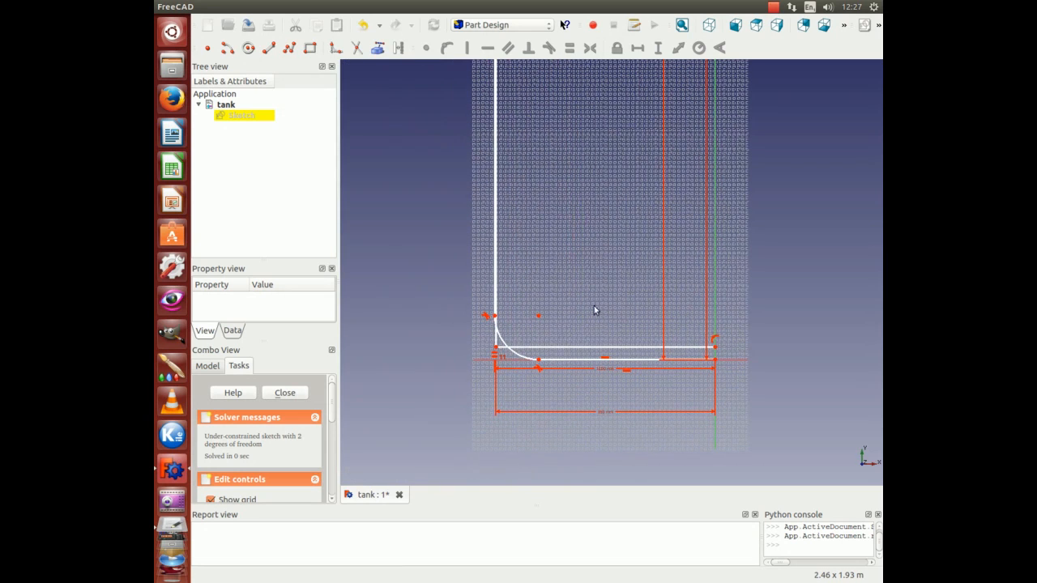
mouse_move(330, 78)
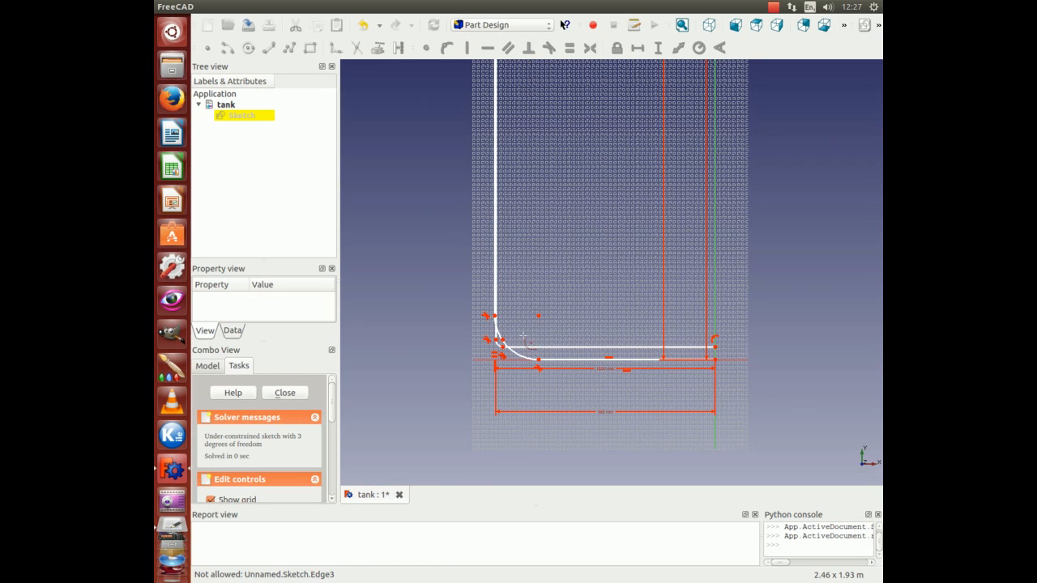
Zoom in on the outline's inner bottom-left corner
scroll("down", 3)
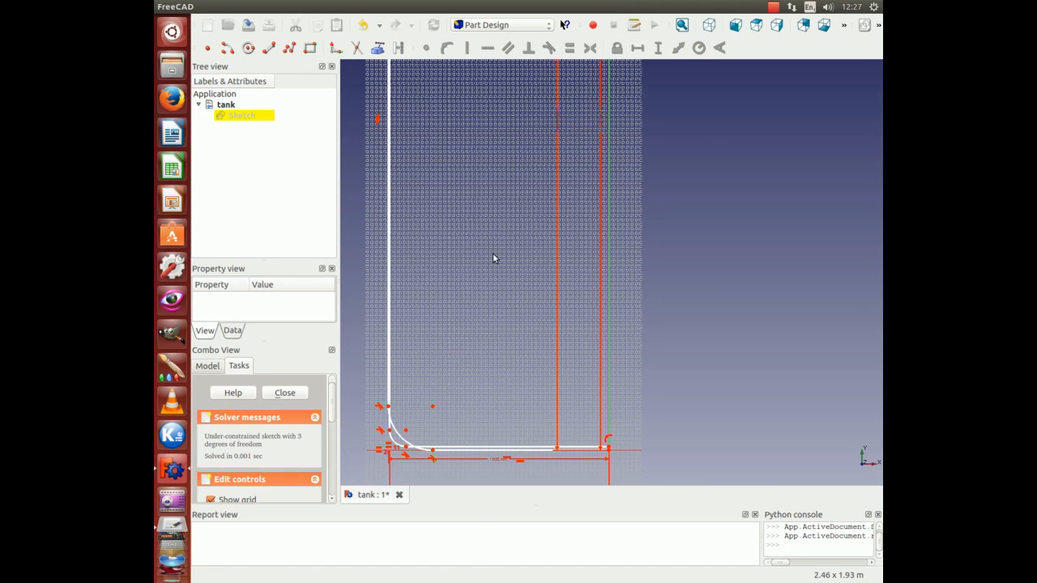
mouse_move(397, 438)
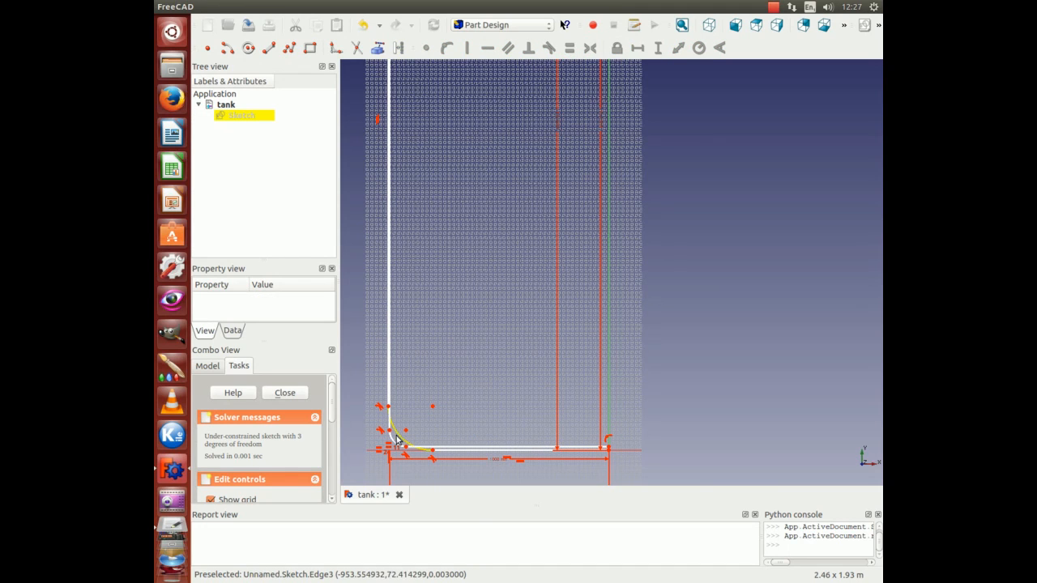
mouse_move(391, 445)
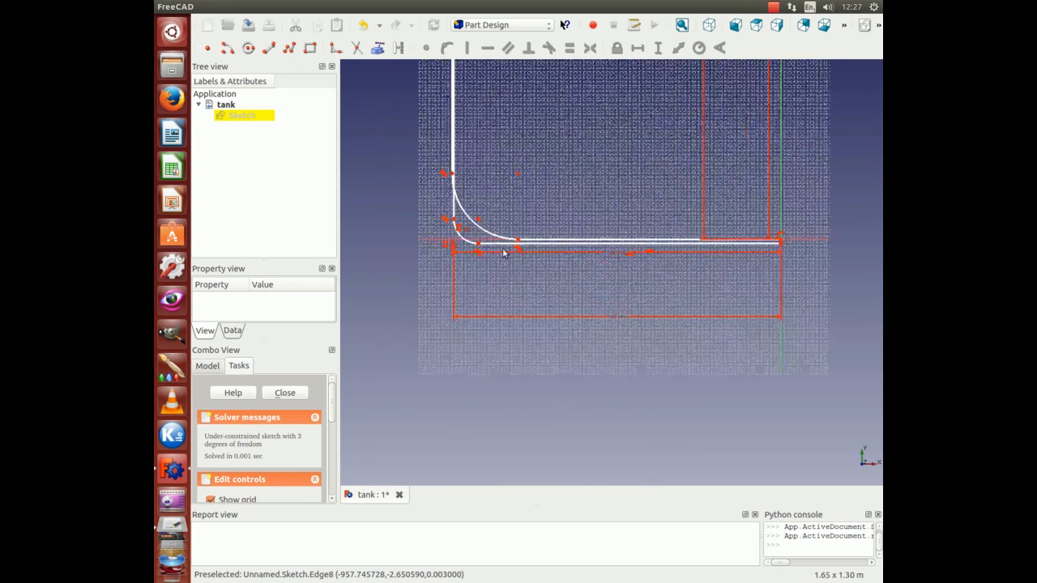
Zoom the view onto the inner rounded bottom corner
scroll("down", 3)
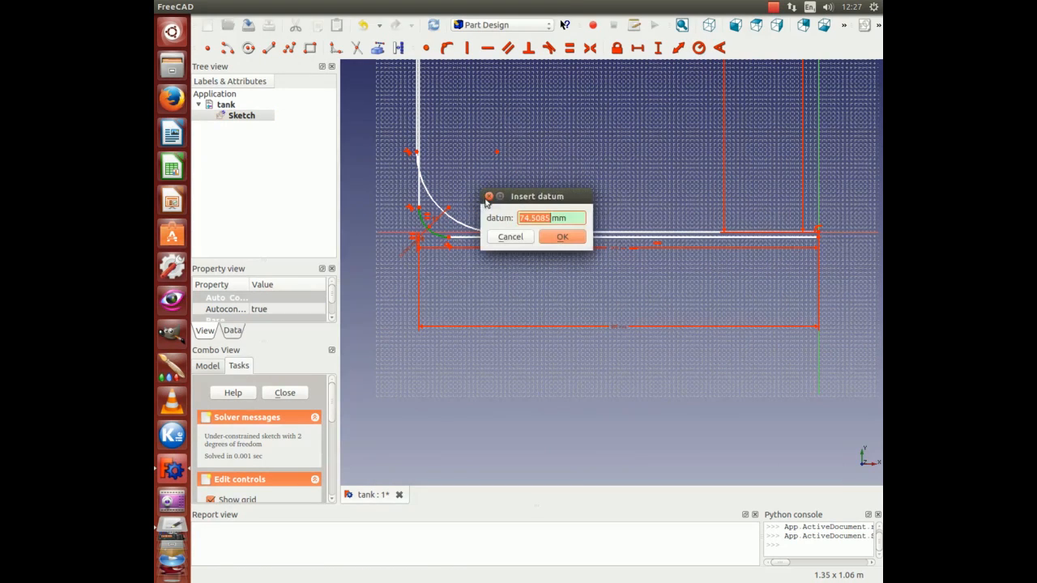
mouse_move(618, 194)
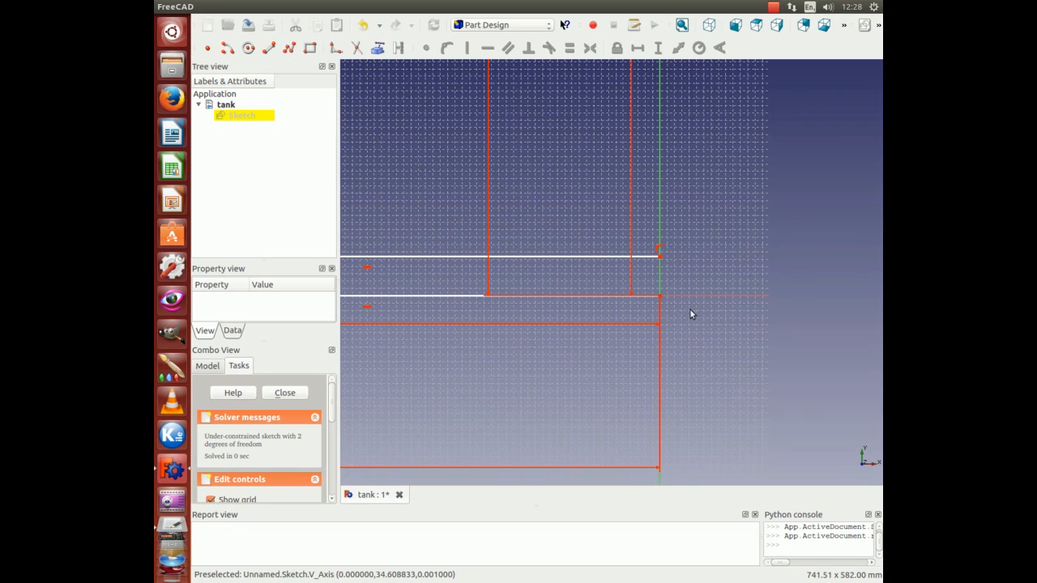
mouse_move(610, 261)
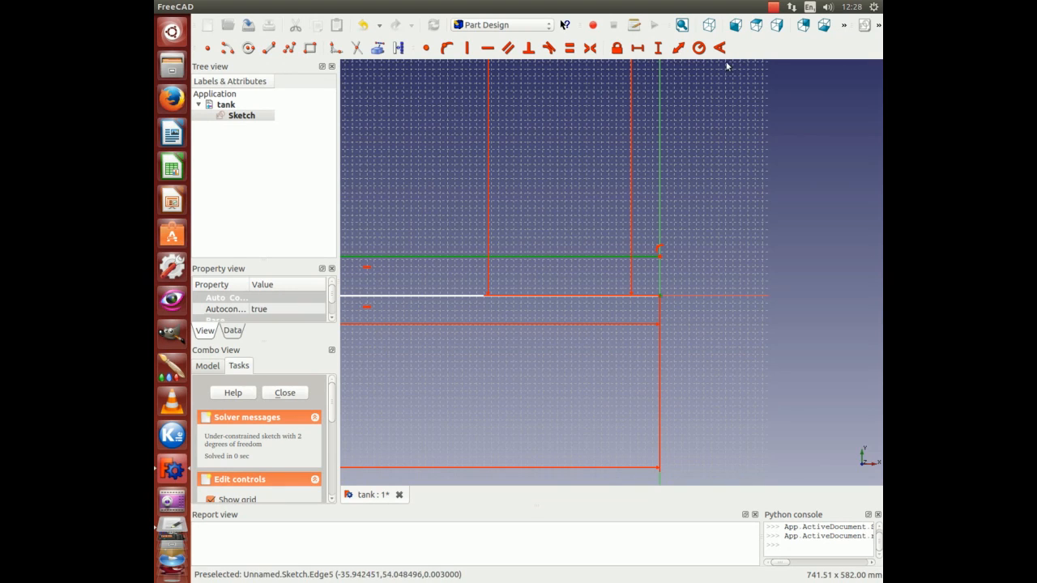
mouse_move(637, 47)
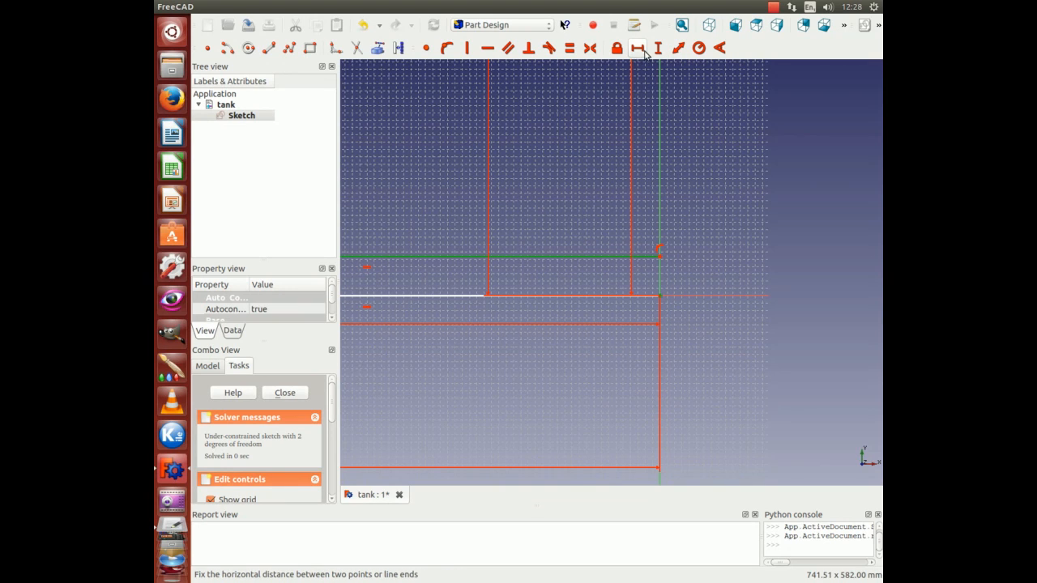
Add two horizontal distance dimensions to the wall lines, fully constraining the sketch
left_click(657, 47)
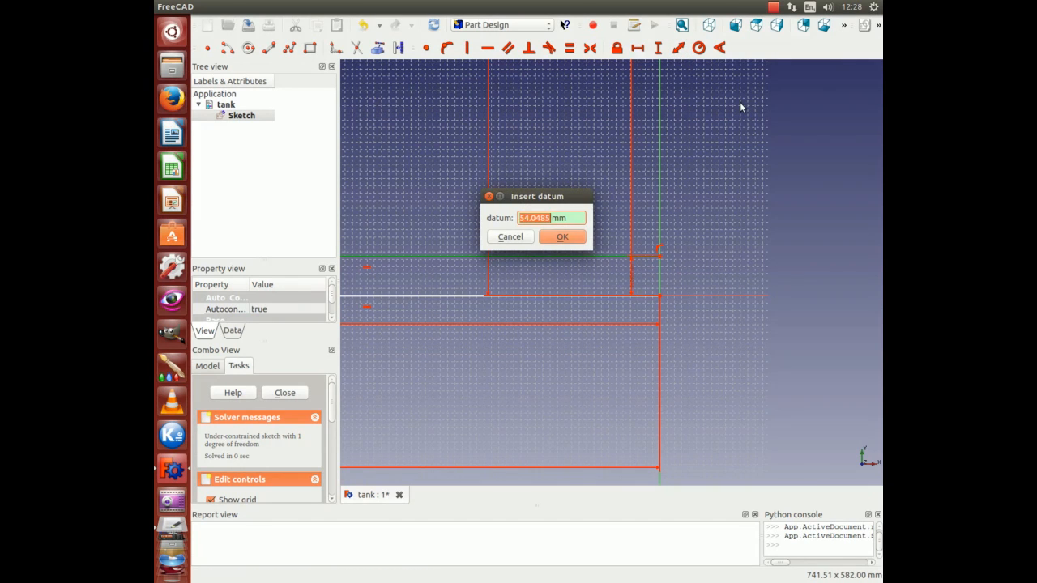
left_click(562, 237)
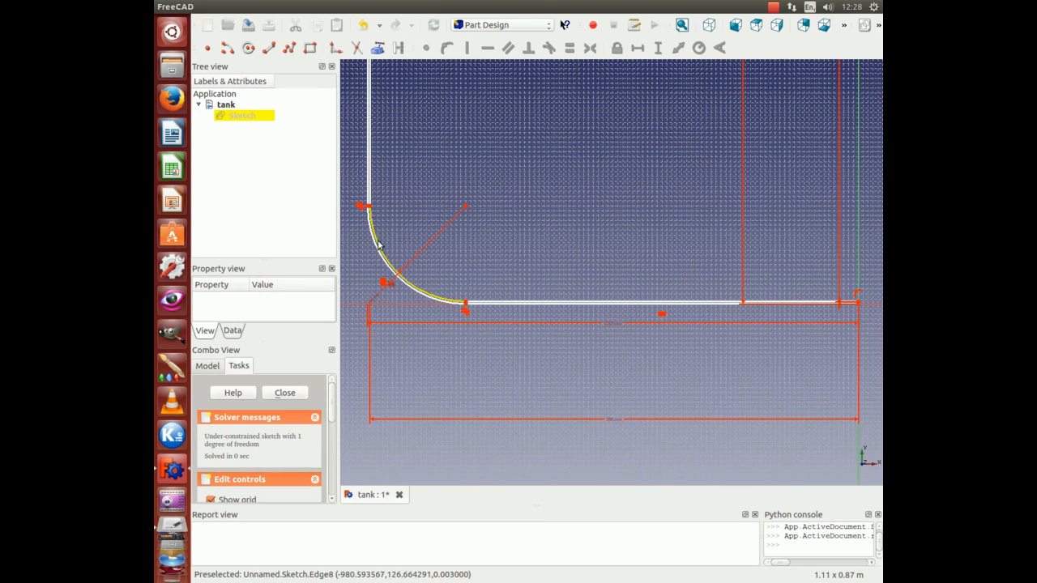
scroll("down", 3)
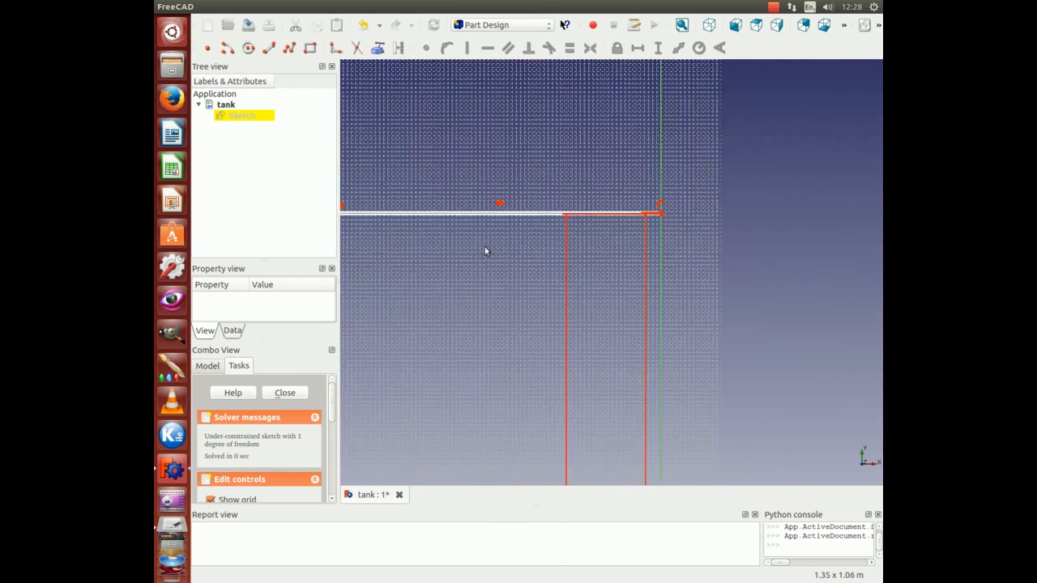
mouse_move(545, 221)
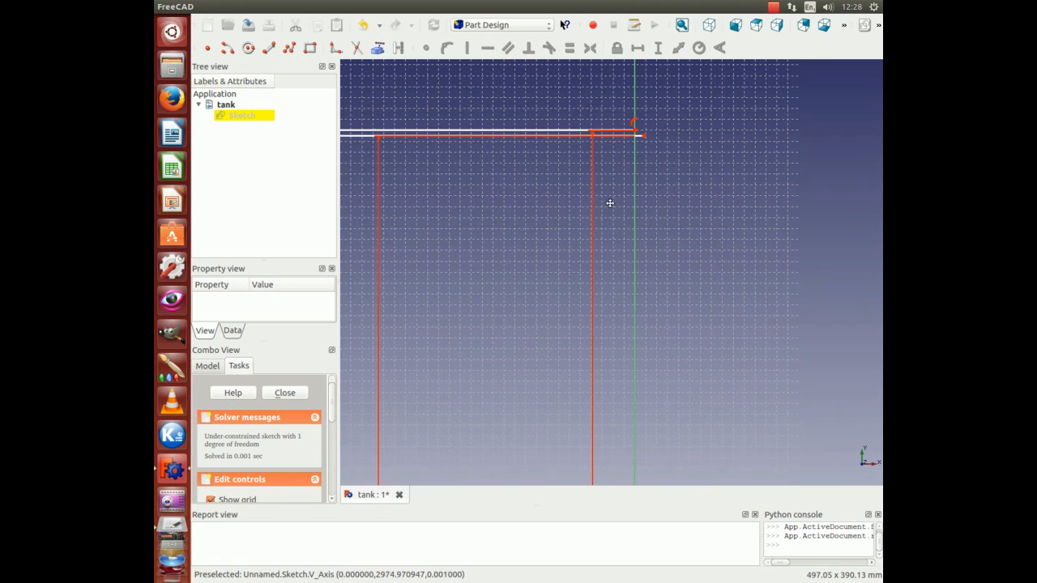
mouse_move(743, 139)
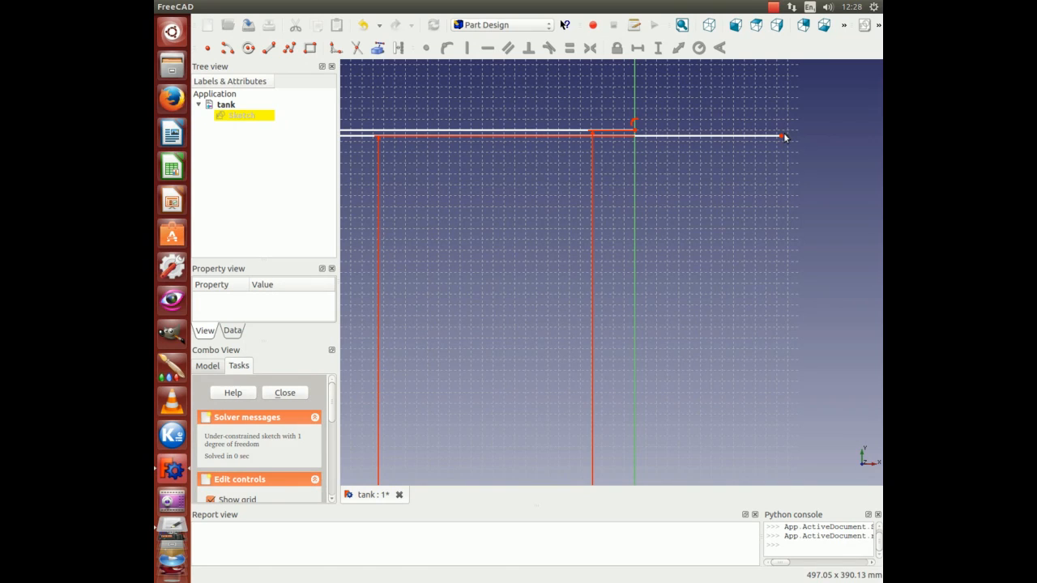
mouse_move(636, 197)
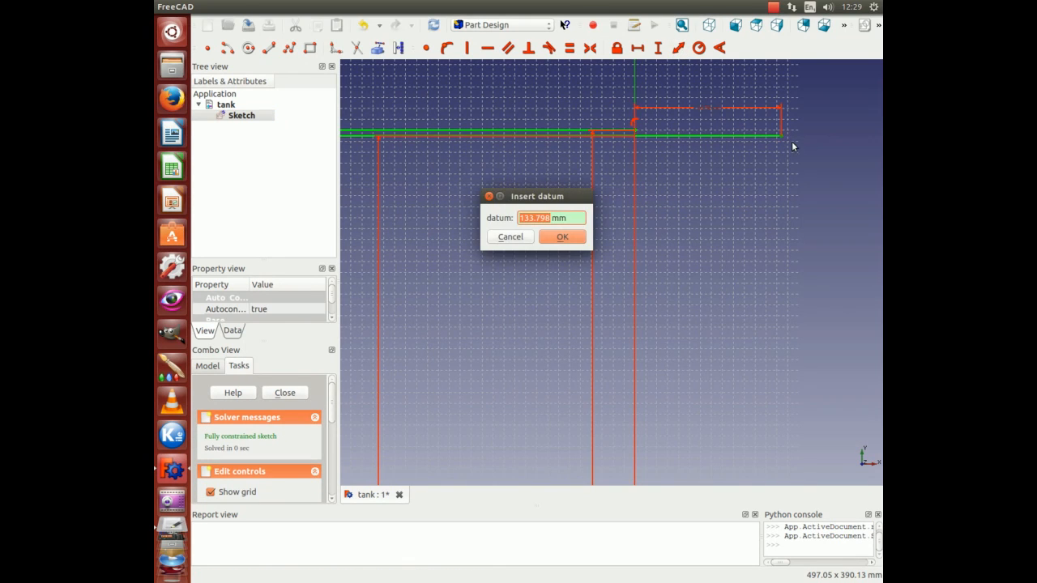
left_click(562, 236)
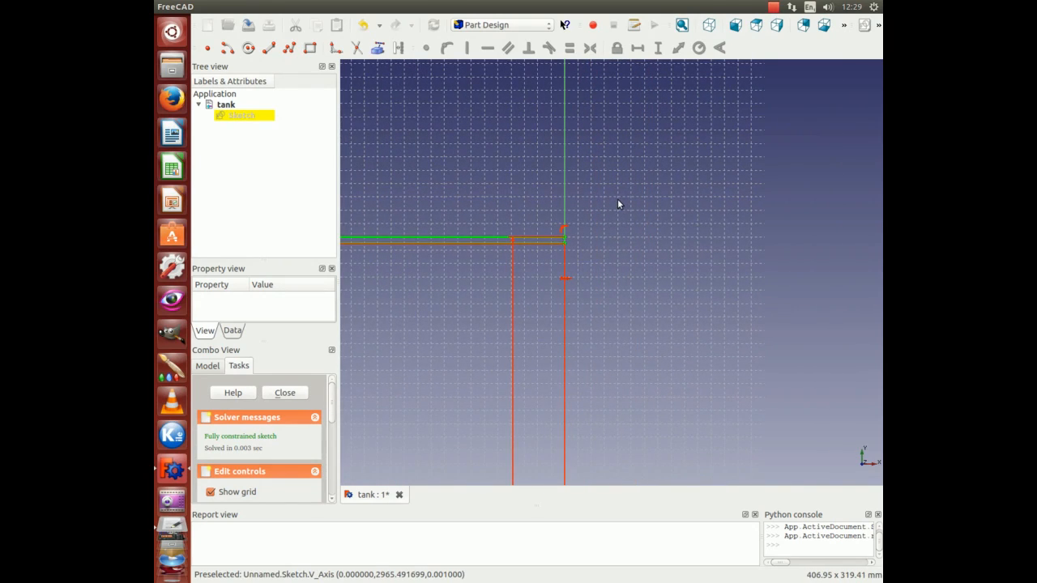
mouse_move(621, 198)
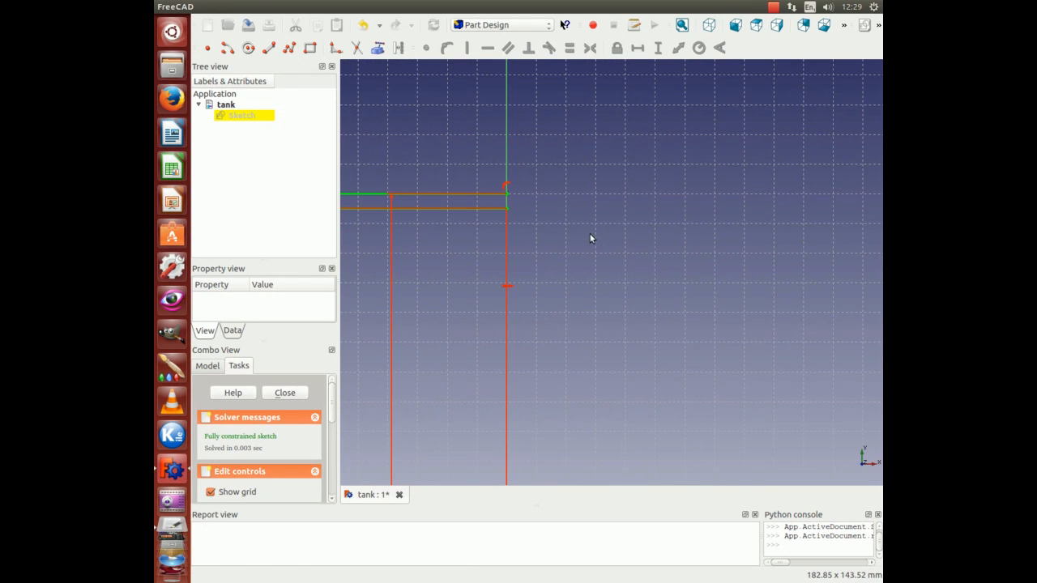
mouse_move(474, 209)
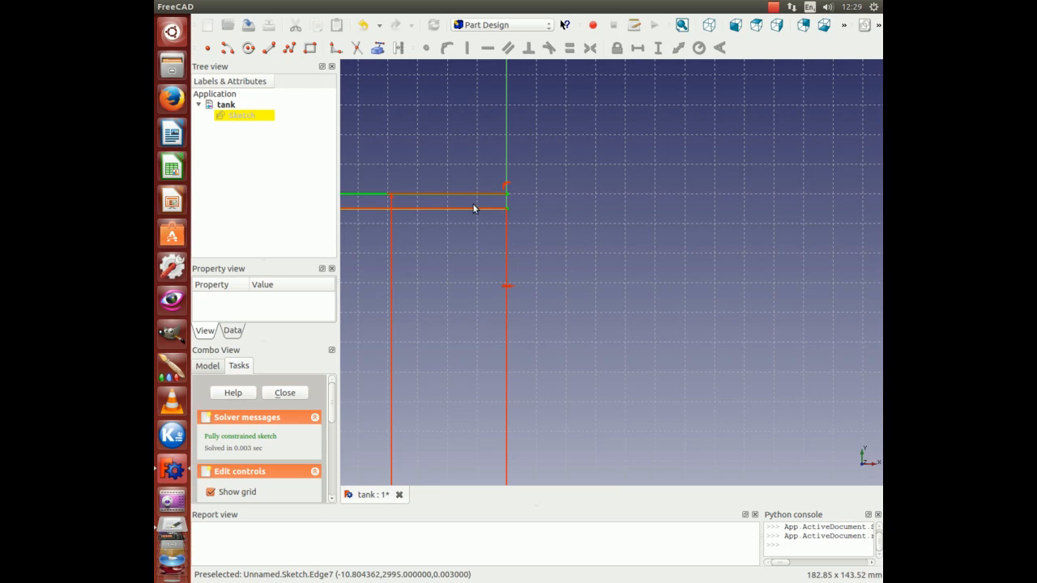
mouse_move(464, 216)
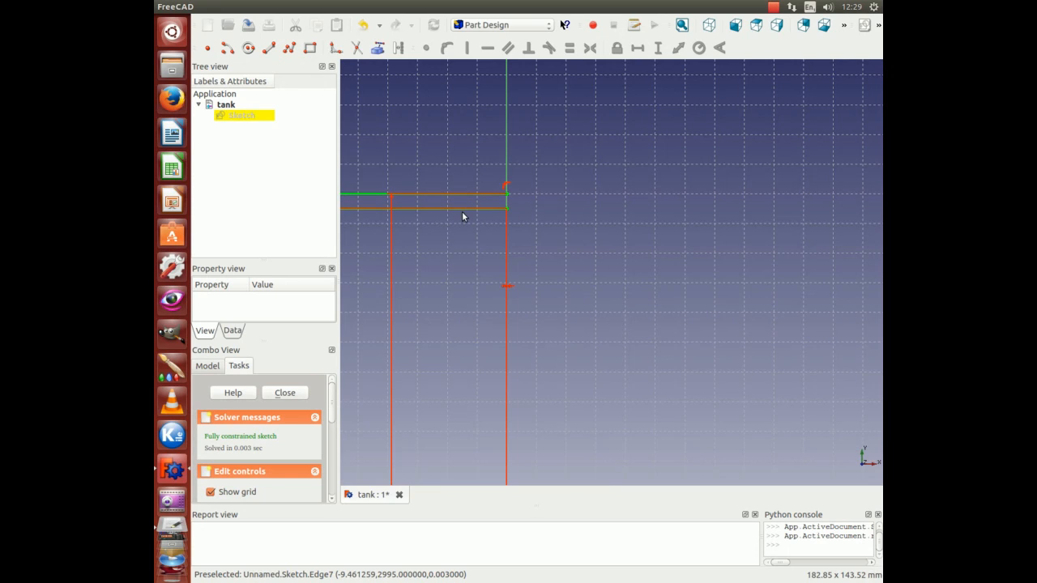
mouse_move(508, 200)
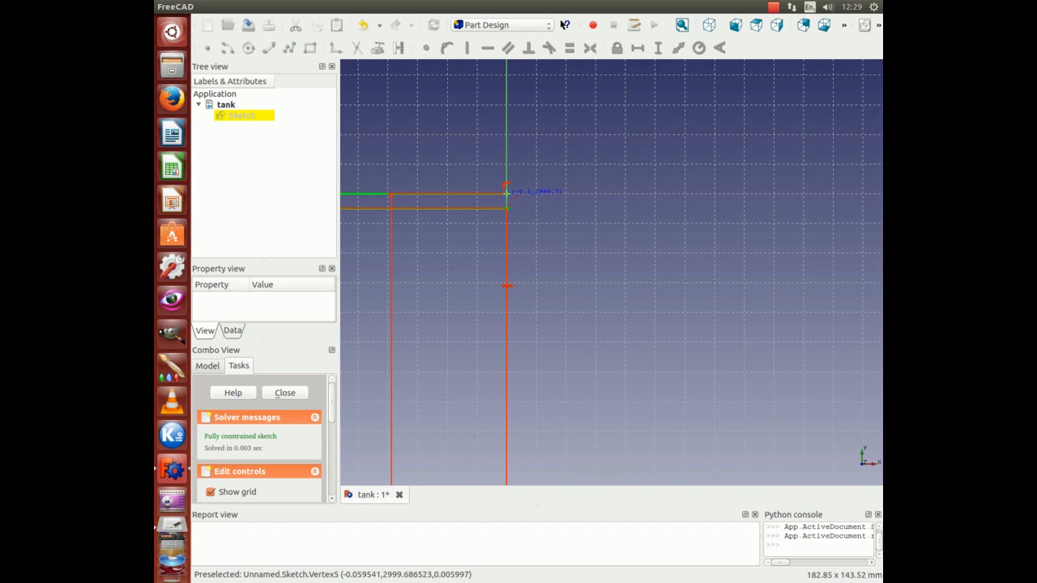
mouse_move(524, 204)
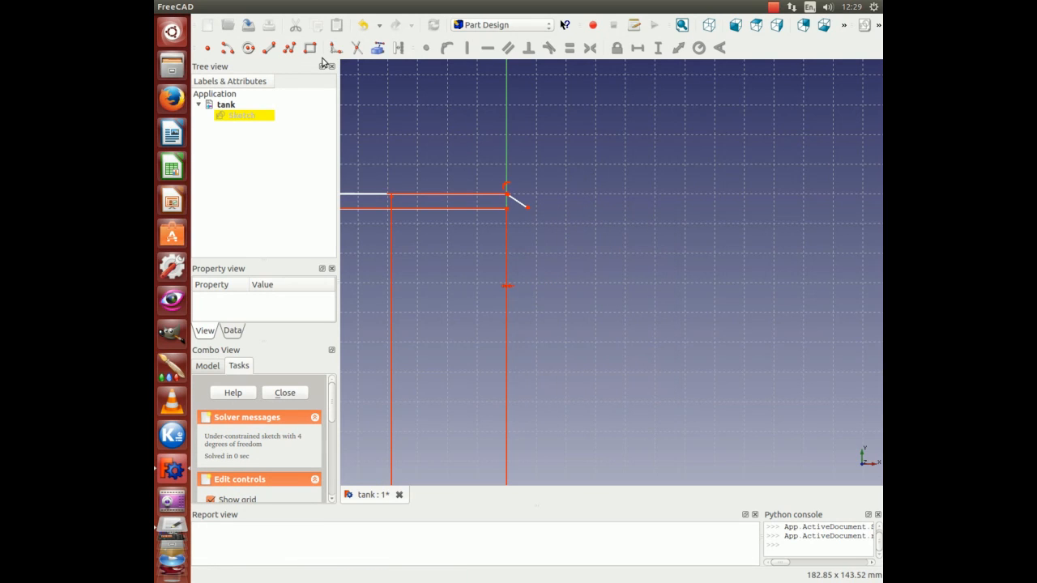
Make the short closing line coincident with the wall corner and vertical
left_click(268, 48)
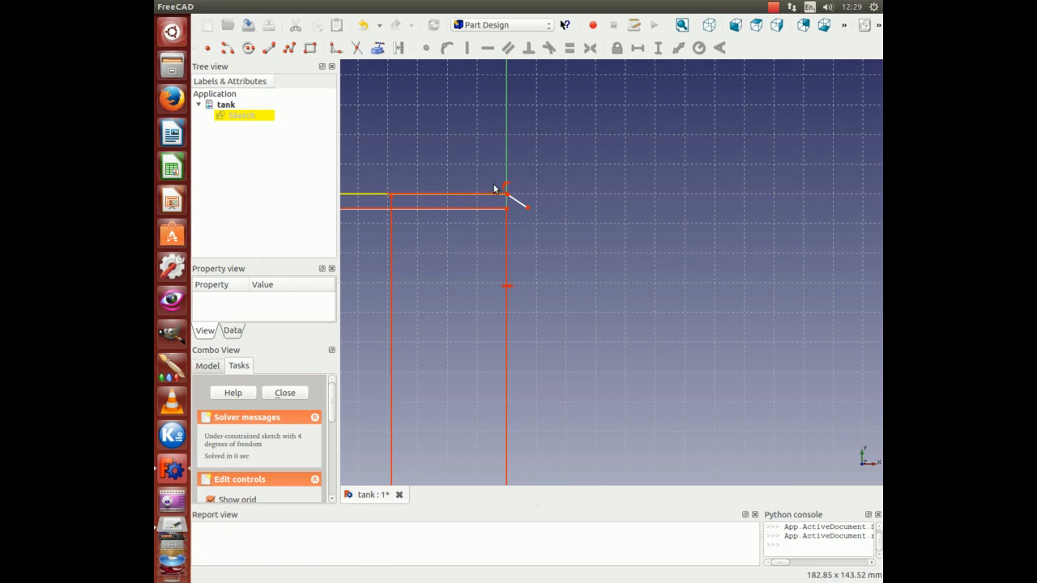
mouse_move(518, 202)
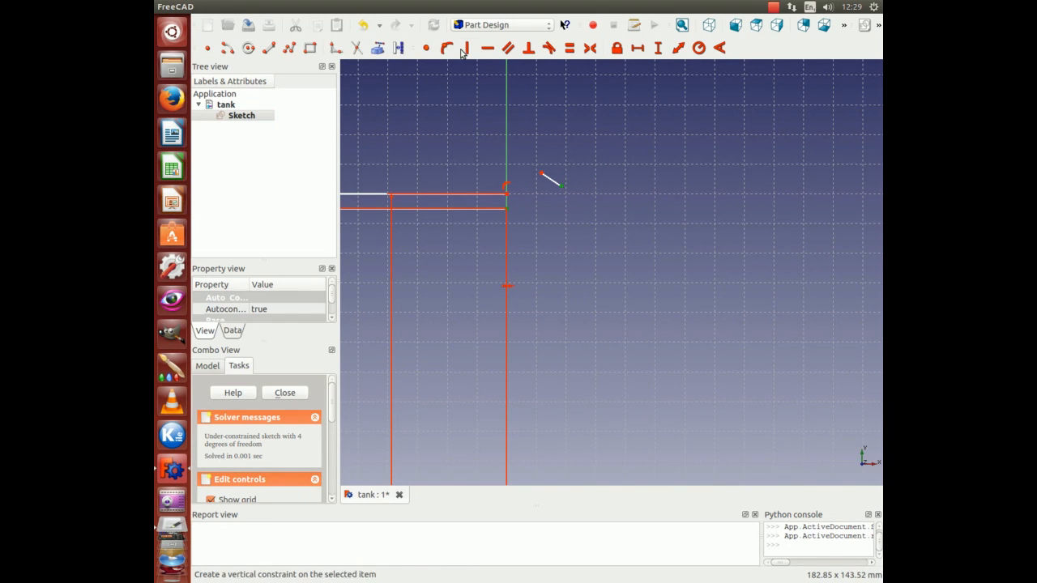
left_click(466, 48)
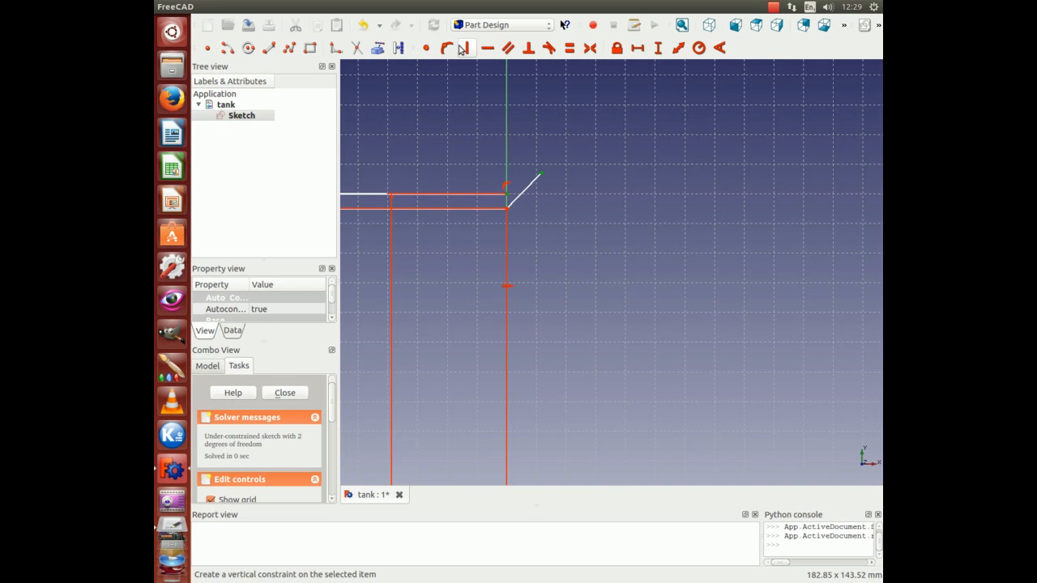
left_click(464, 47)
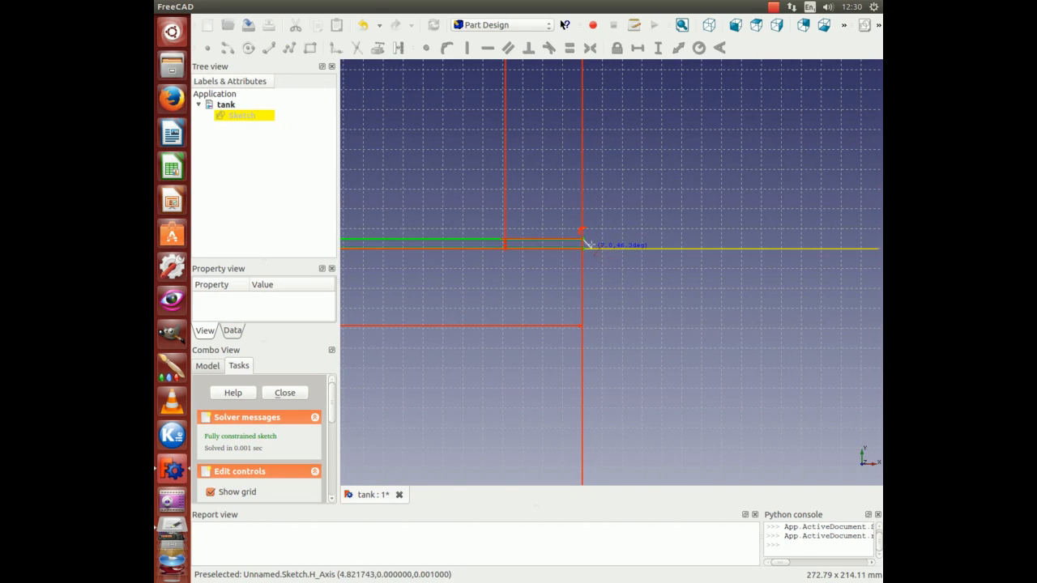
Exit the constraint tool with the closing top line fully constrained
right_click(582, 243)
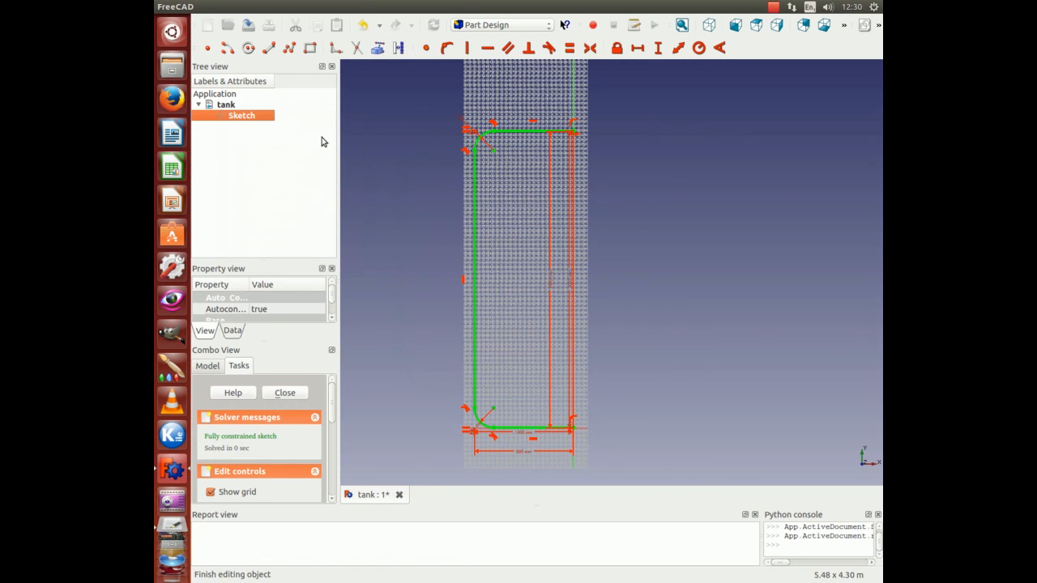
Close the sketch, switch to the Part workbench, and start a Revolve of Sketch
left_click(284, 392)
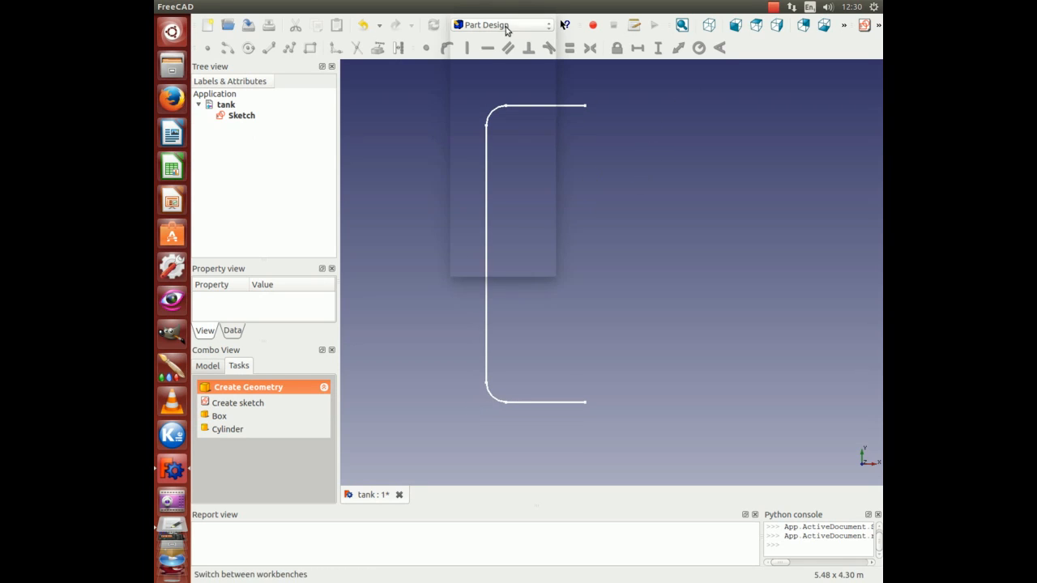
left_click(502, 24)
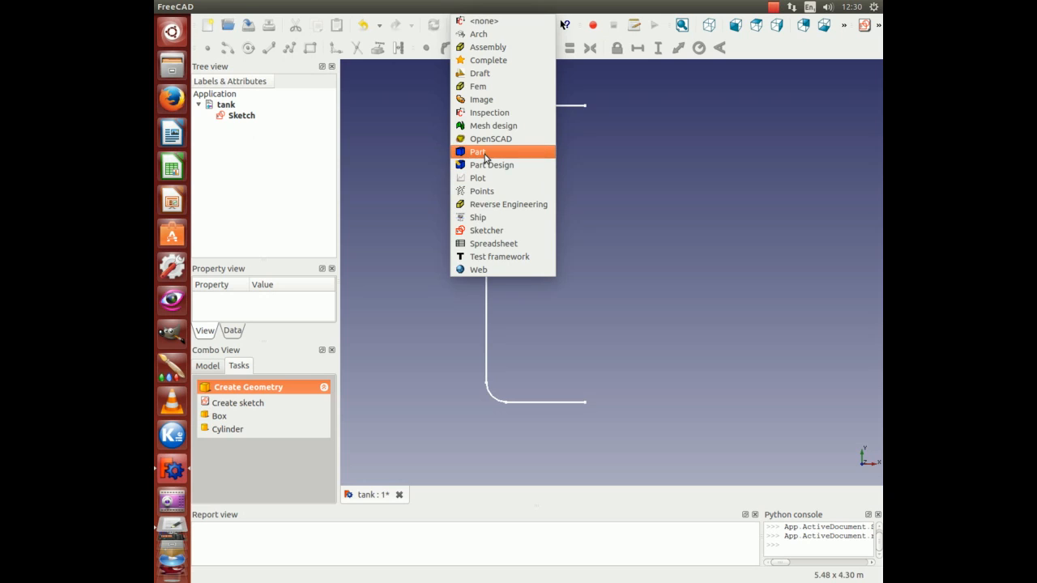
left_click(478, 152)
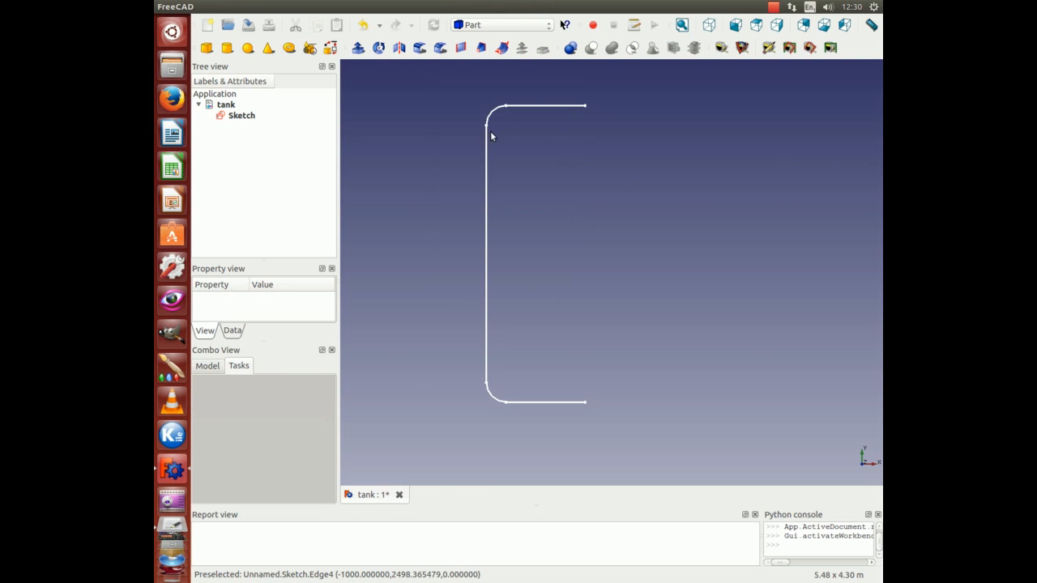
left_click(241, 115)
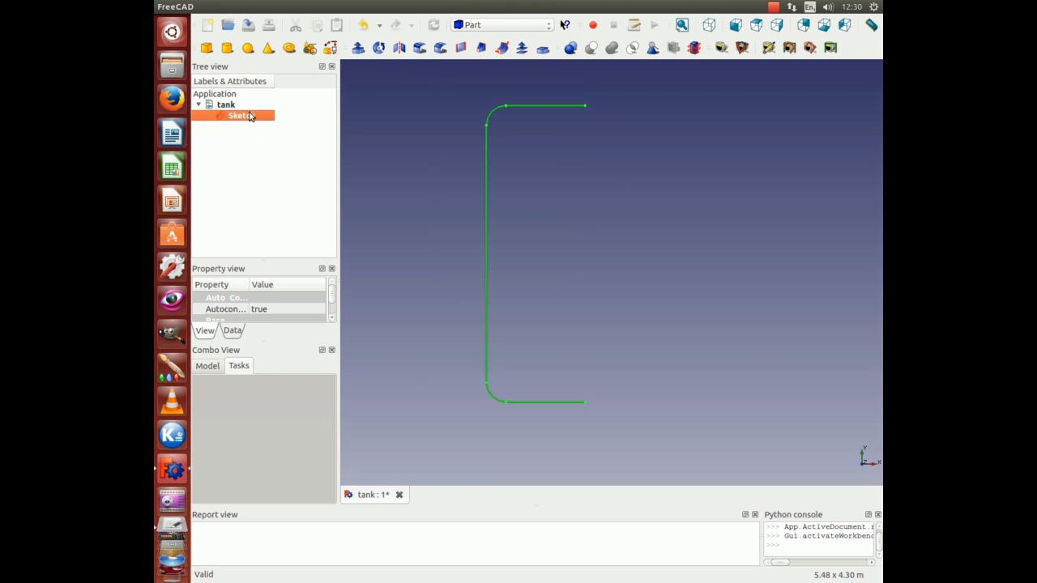
mouse_move(378, 48)
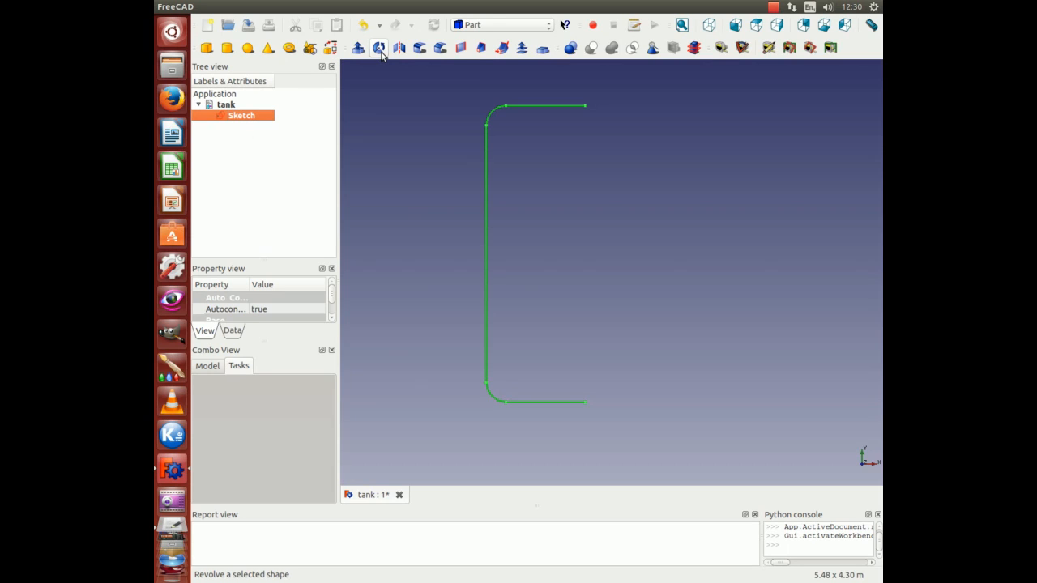
mouse_move(379, 47)
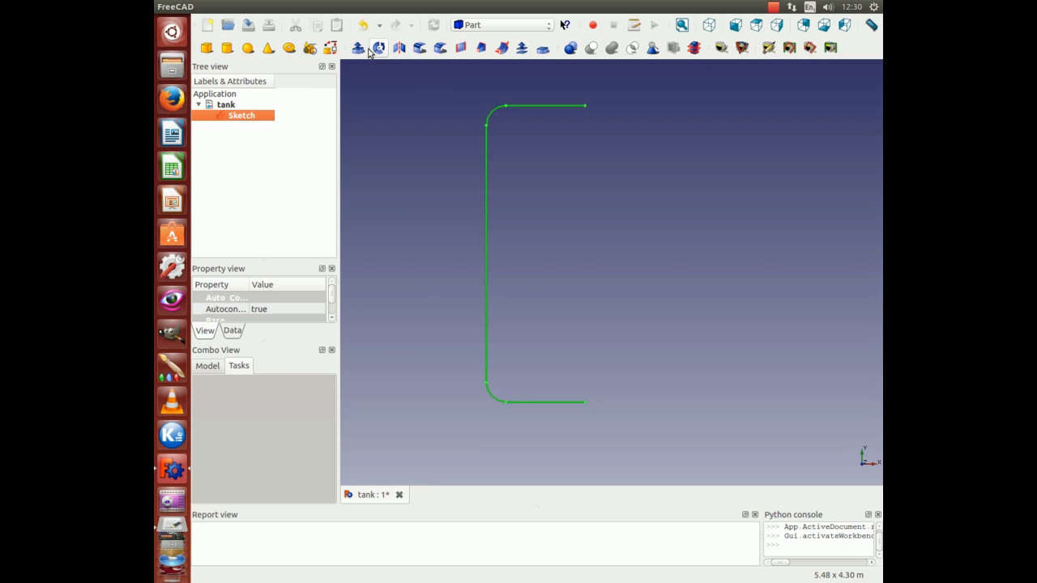
left_click(378, 47)
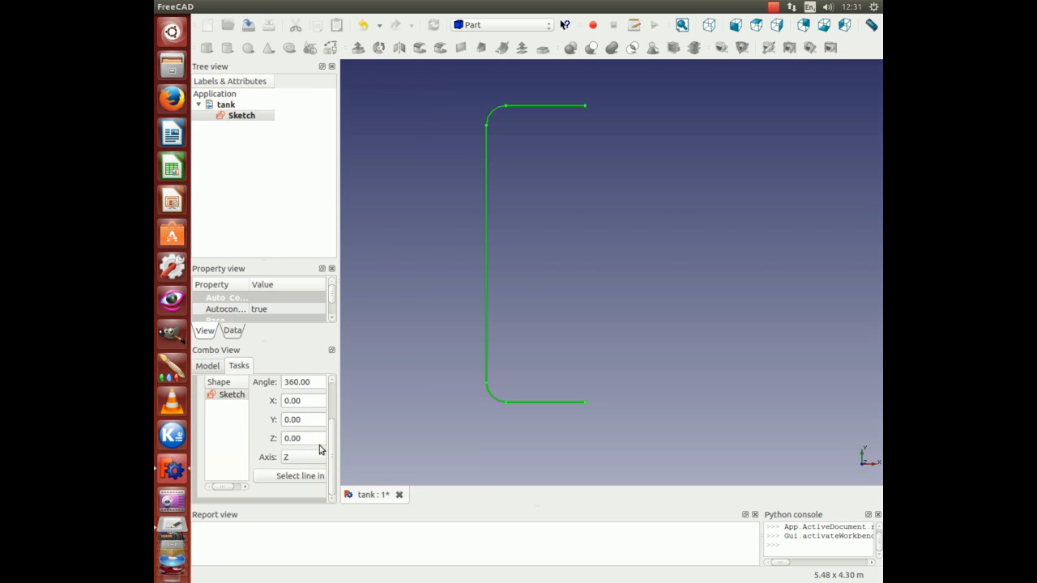
mouse_move(853, 454)
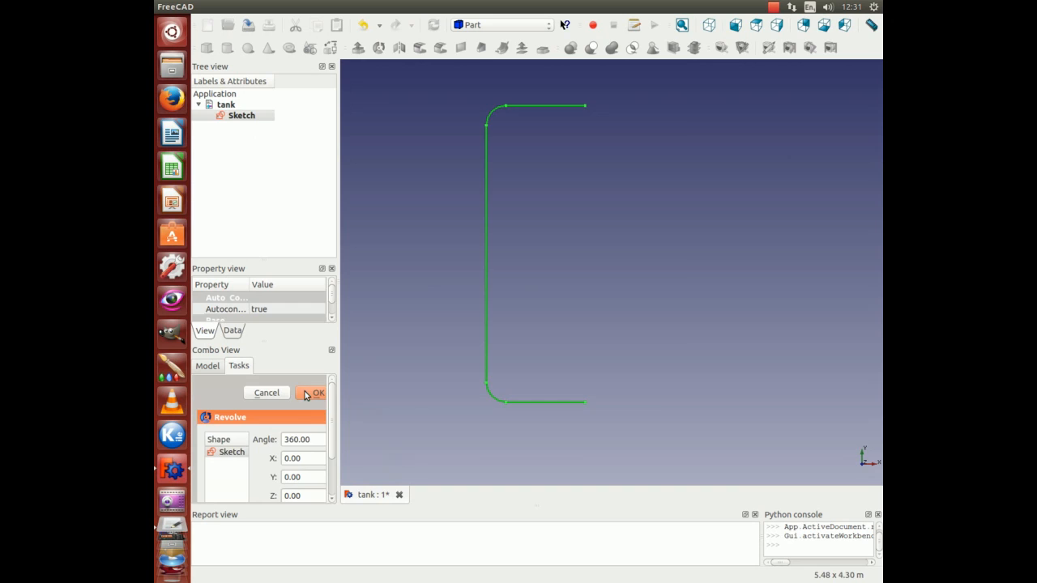
Confirm the Revolve with Angle 360° about the Z axis
left_click(315, 392)
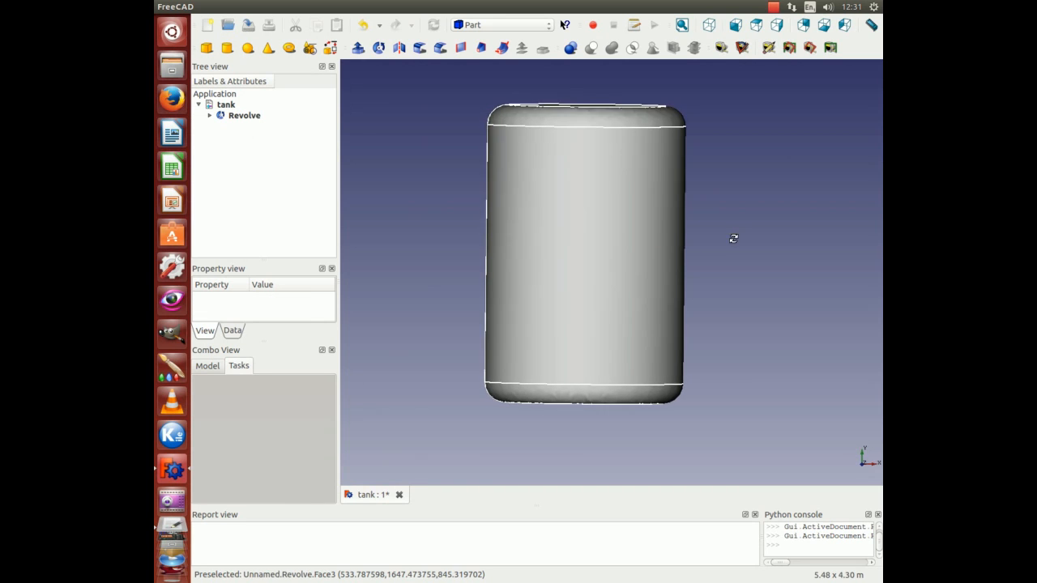